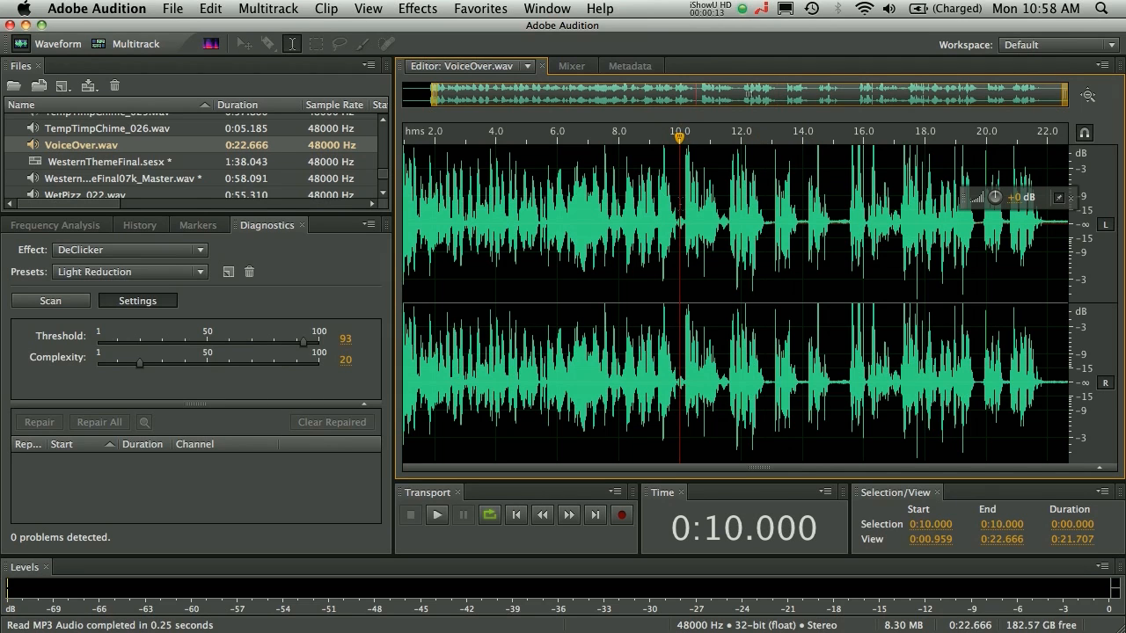
- Show VoiceOver.wav as a spectral frequency display and clear the marquee selection
{"action": "left_click", "coordinate": [436, 514]}
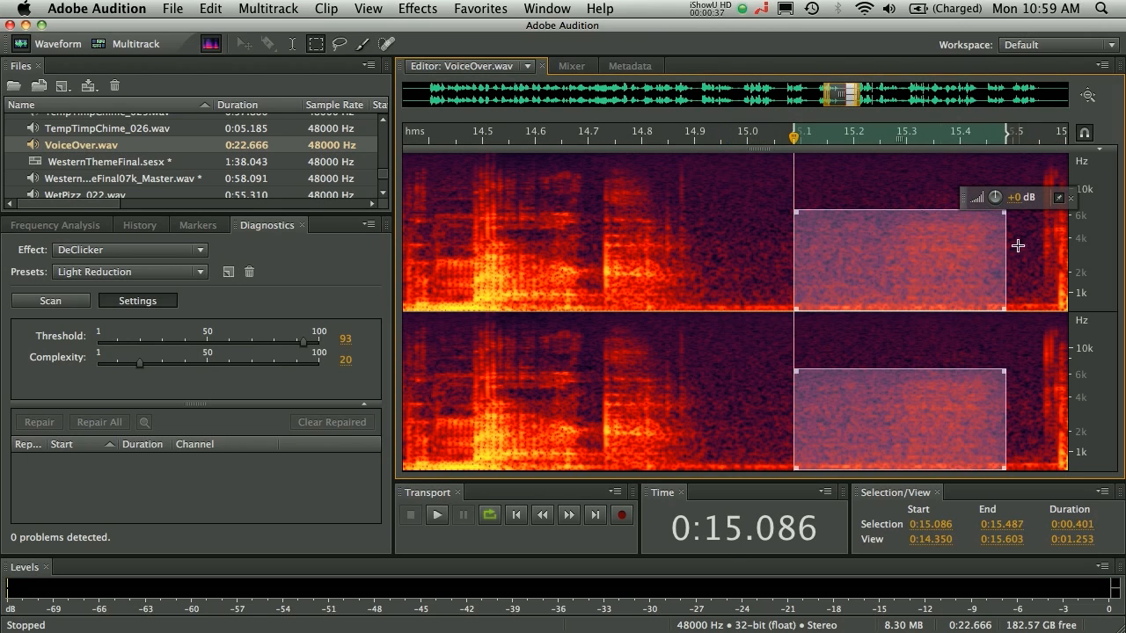
{"action": "left_click", "coordinate": [765, 225]}
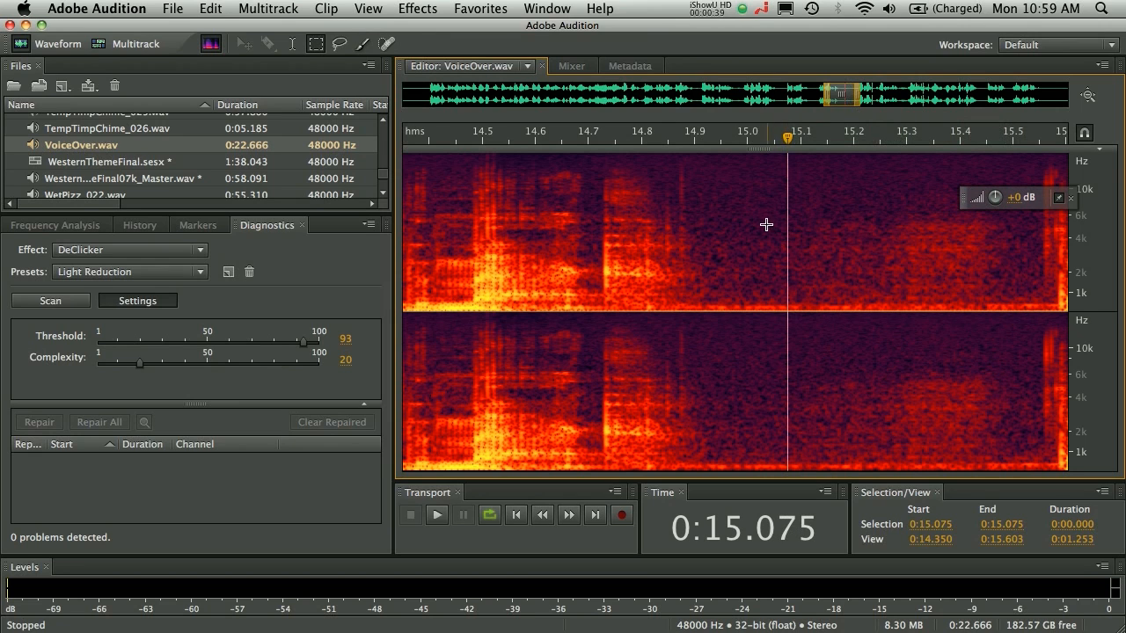
{"action": "mouse_move", "coordinate": [739, 186]}
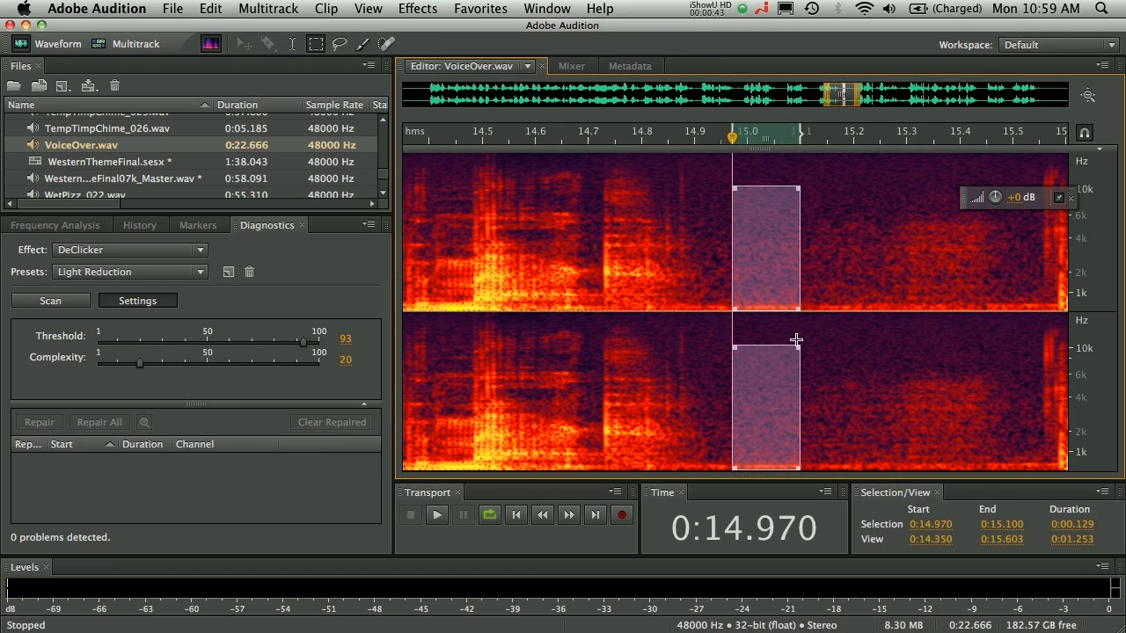
{"action": "mouse_move", "coordinate": [823, 369]}
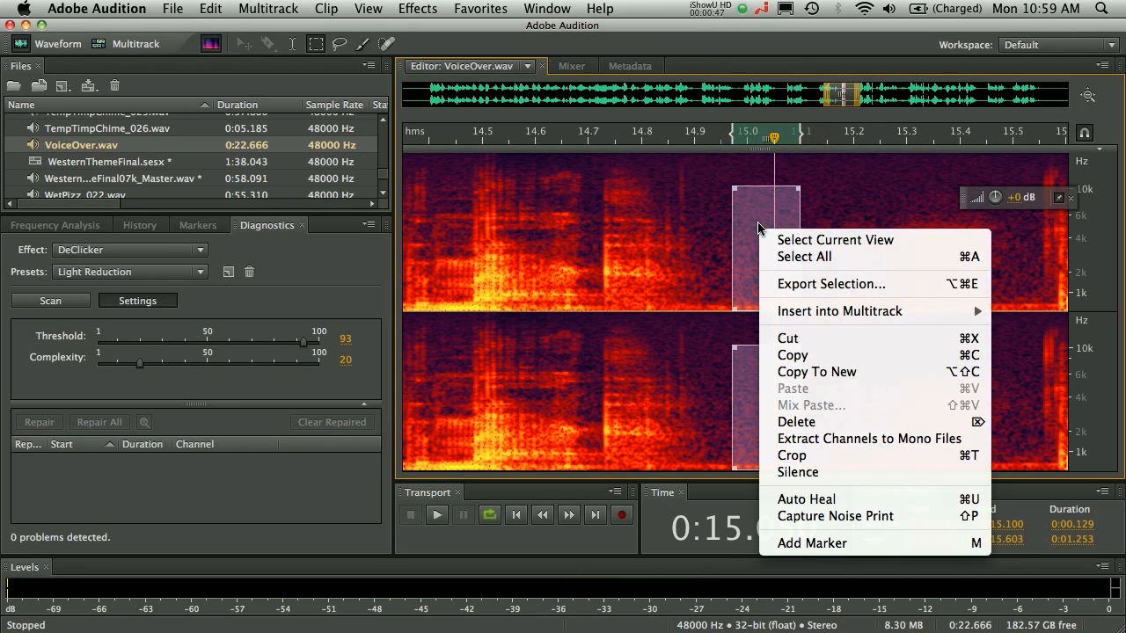
- Capture a noise print from the quiet stretch, then bring up the Noise Reduction (process) effect
{"action": "left_click", "coordinate": [834, 517]}
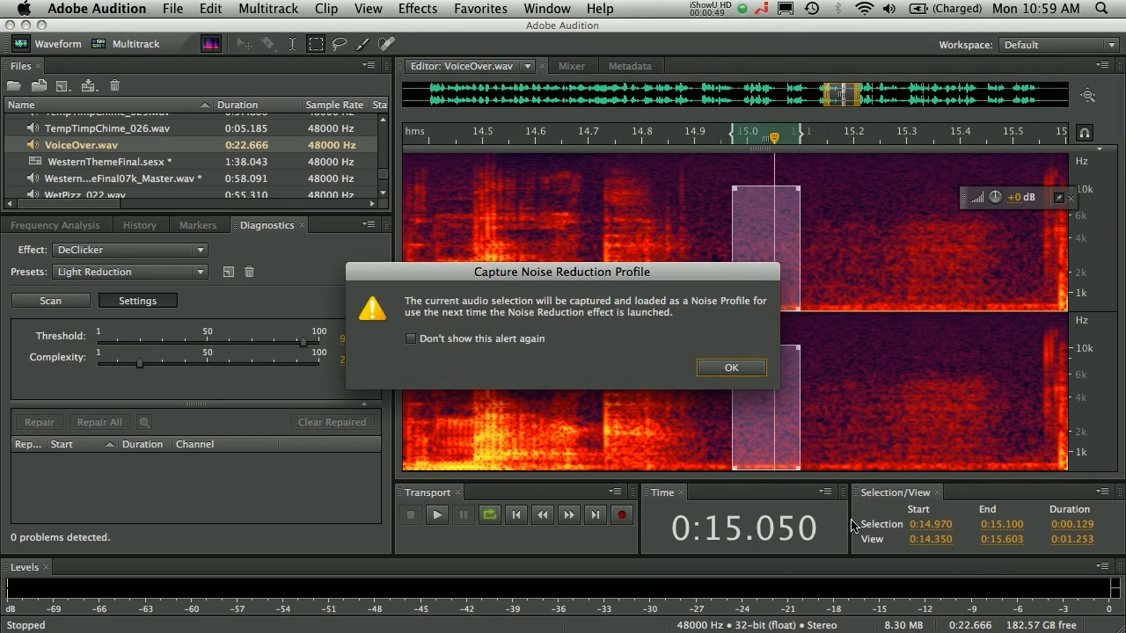
{"action": "left_click", "coordinate": [730, 367]}
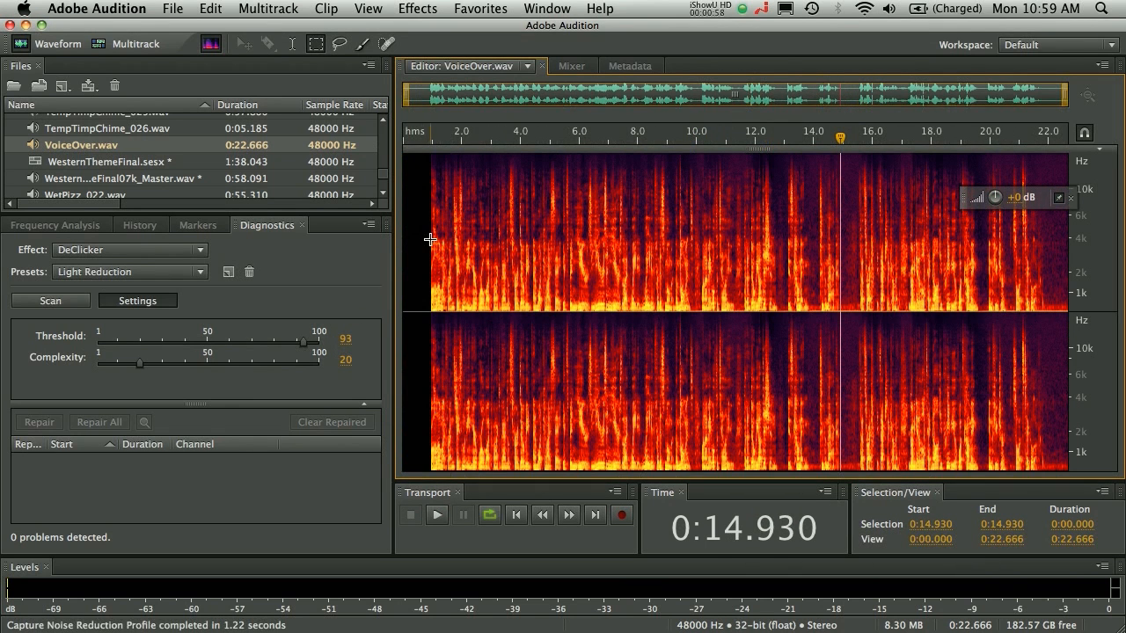
{"action": "left_click", "coordinate": [419, 8]}
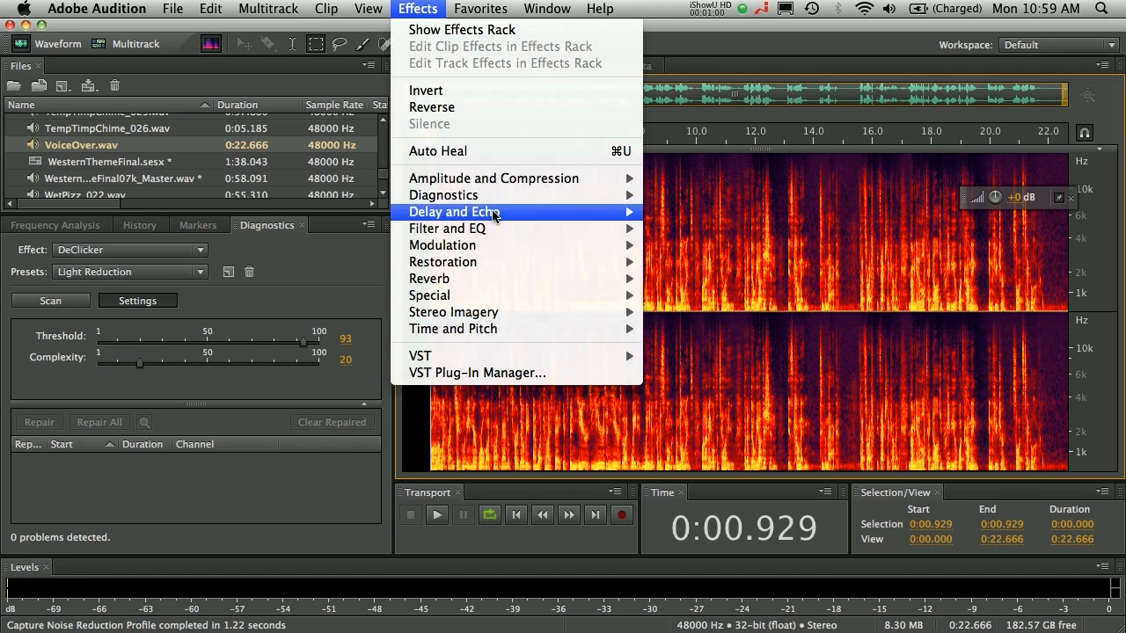
{"action": "mouse_move", "coordinate": [443, 260]}
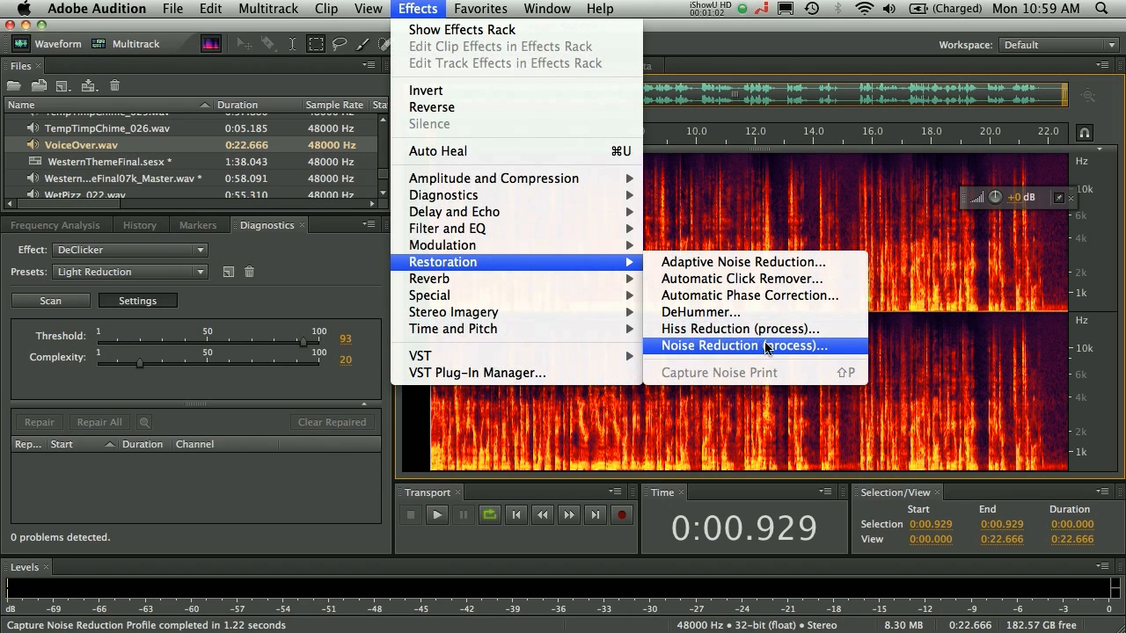
{"action": "mouse_move", "coordinate": [743, 278]}
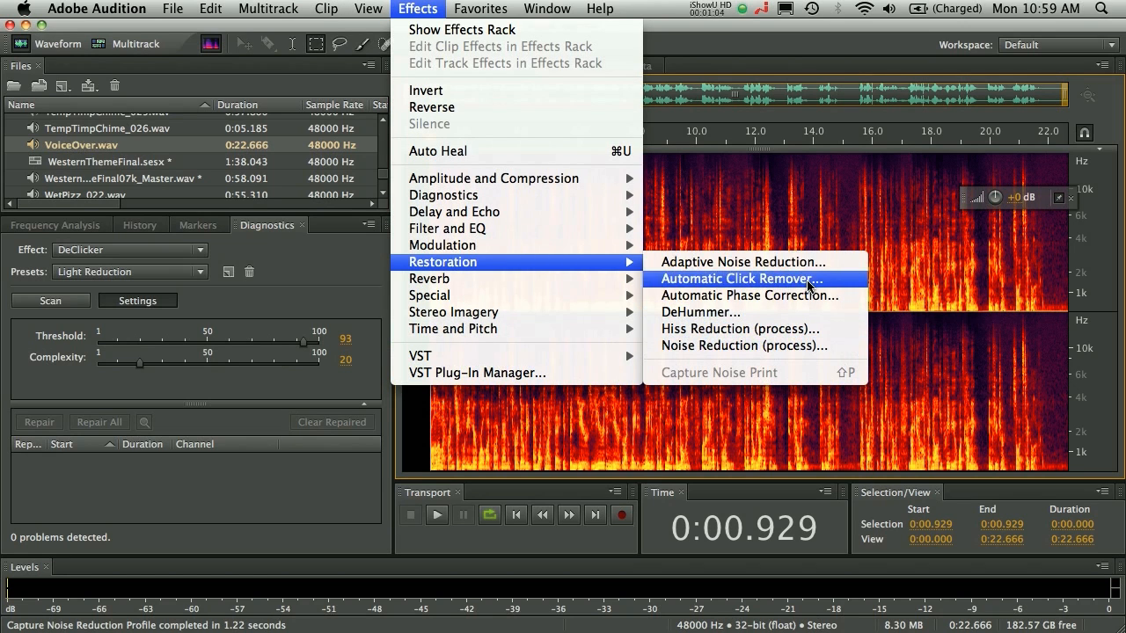
{"action": "mouse_move", "coordinate": [809, 313]}
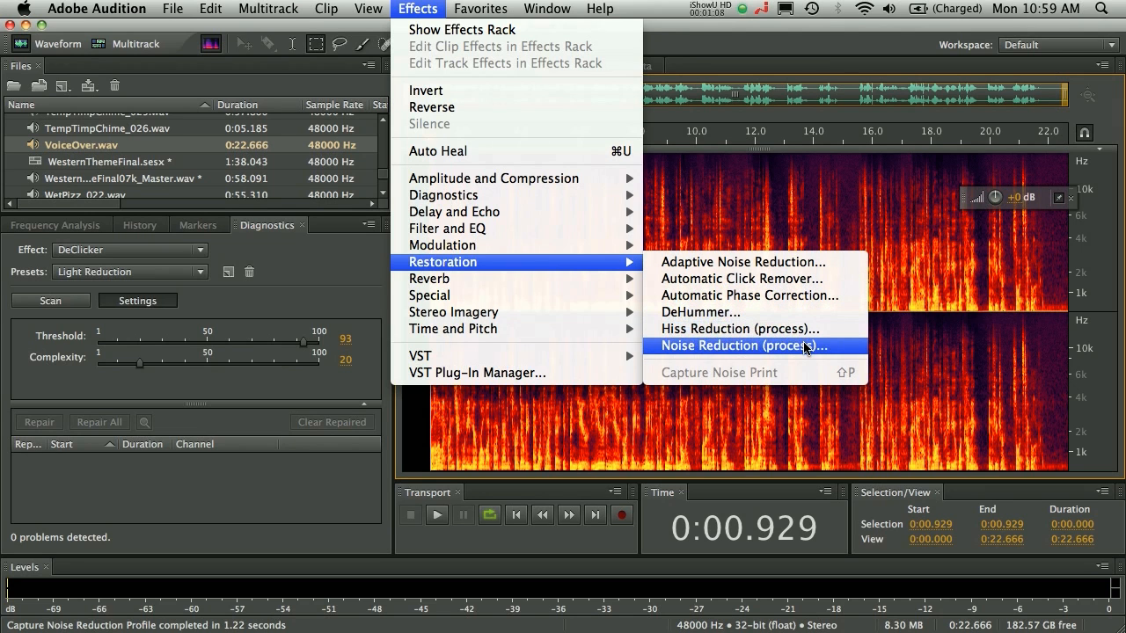
{"action": "left_click", "coordinate": [743, 345]}
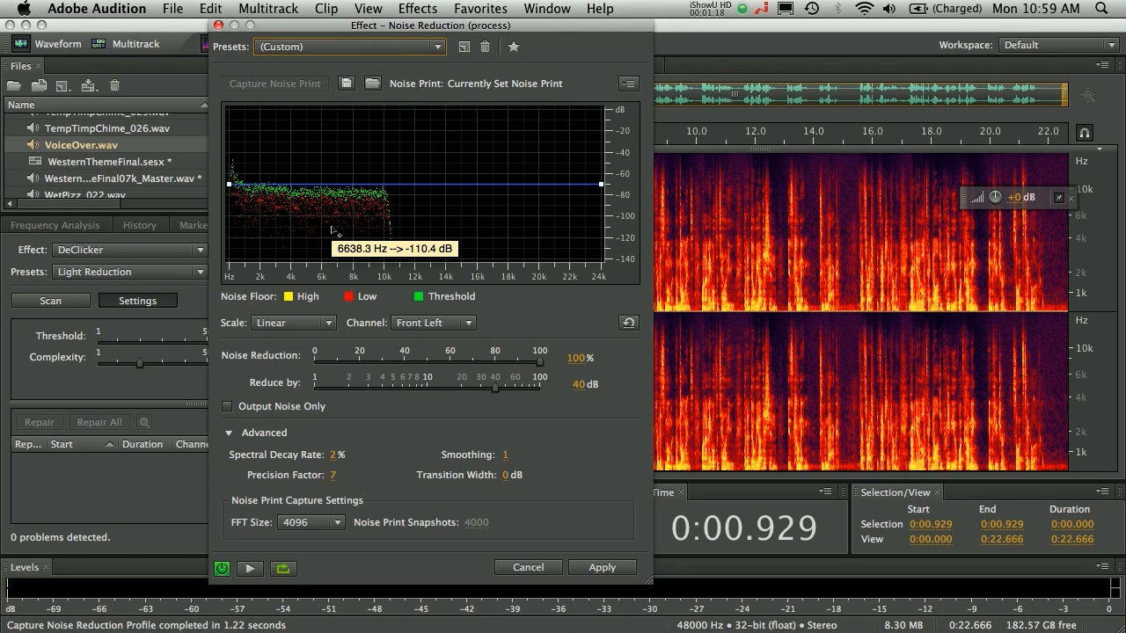
{"action": "mouse_move", "coordinate": [253, 549]}
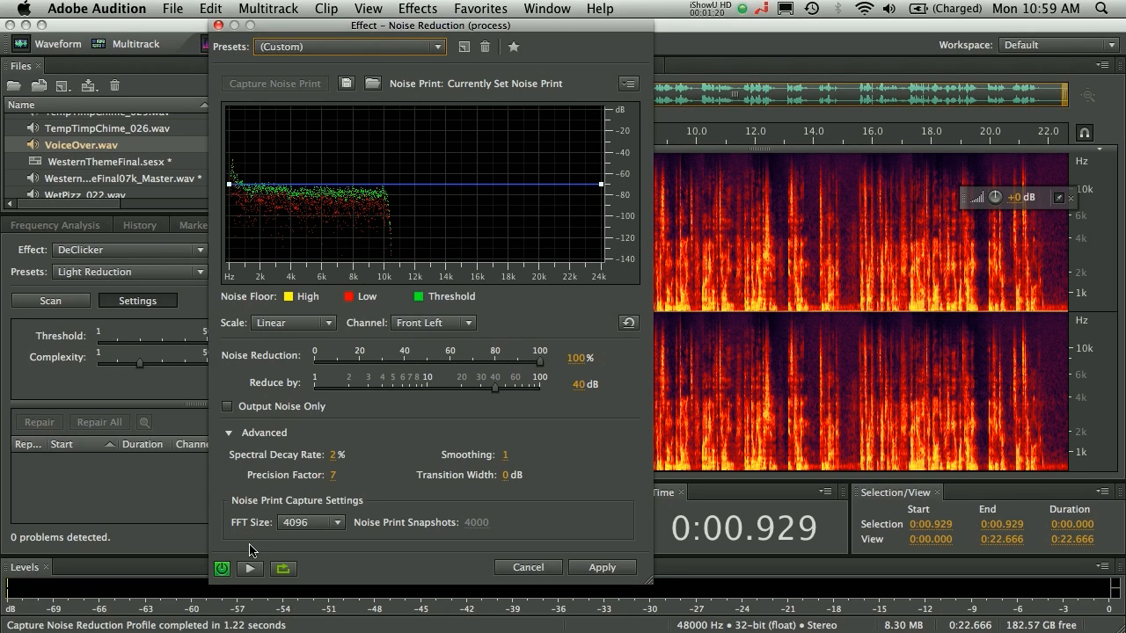
{"action": "mouse_move", "coordinate": [222, 568]}
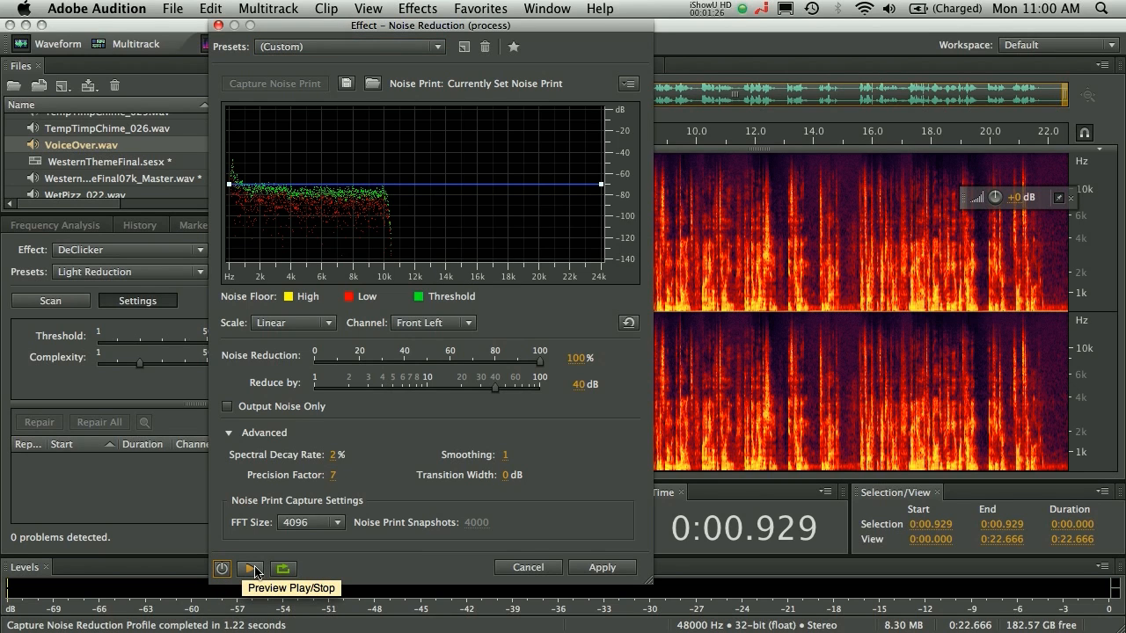
- Audition the noise reduction preview on the voice-over, then stop playback
{"action": "left_click", "coordinate": [249, 568]}
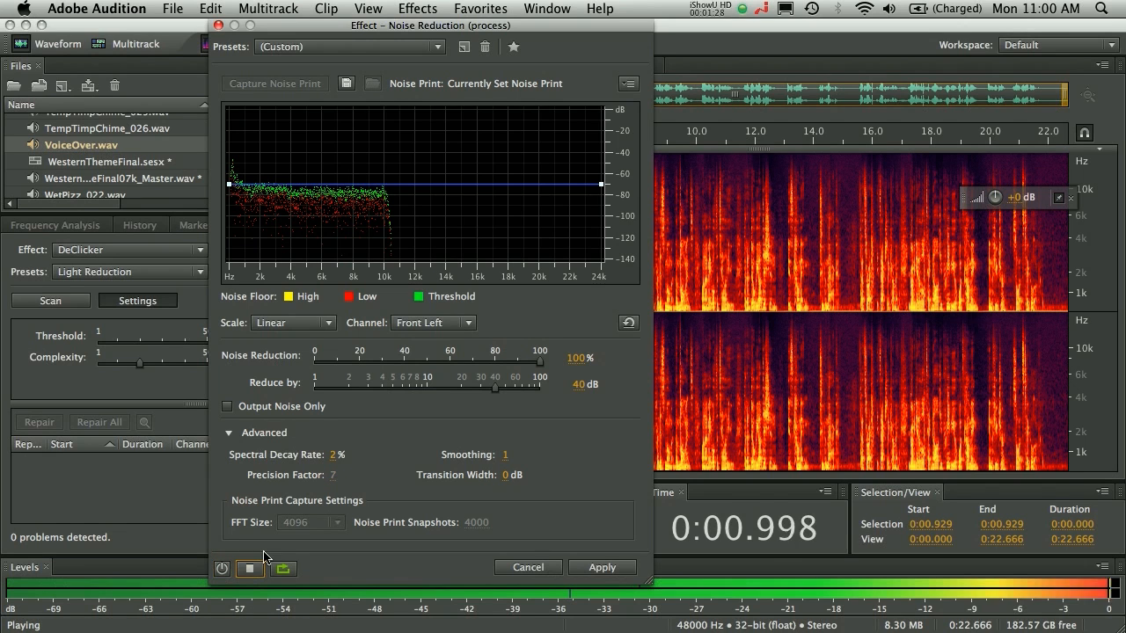
{"action": "left_click", "coordinate": [222, 568]}
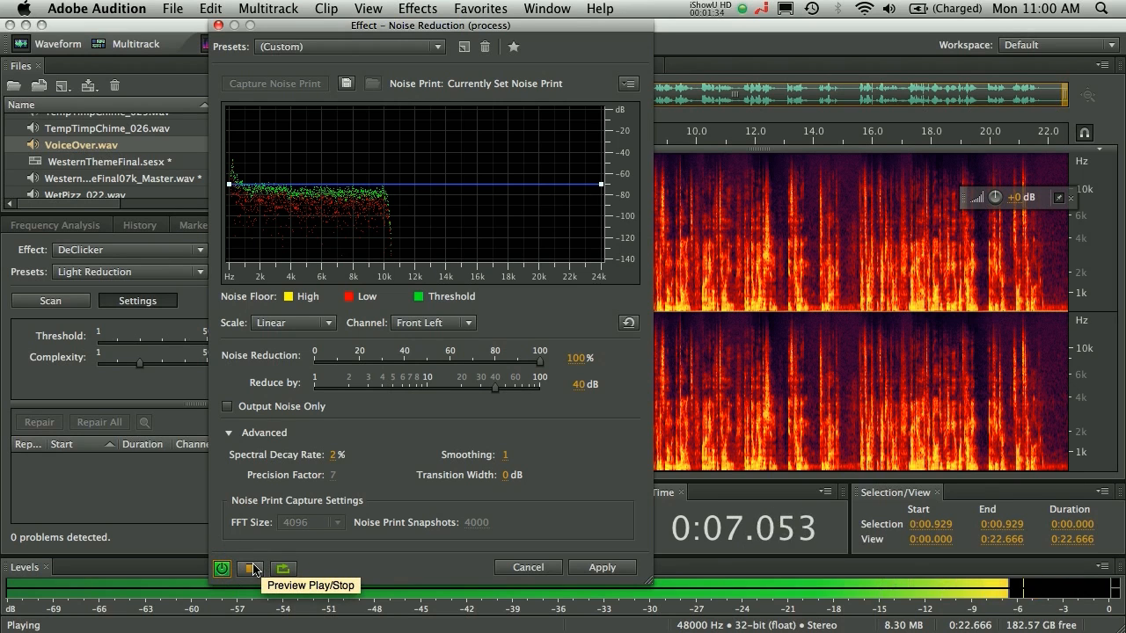
{"action": "left_click", "coordinate": [250, 568]}
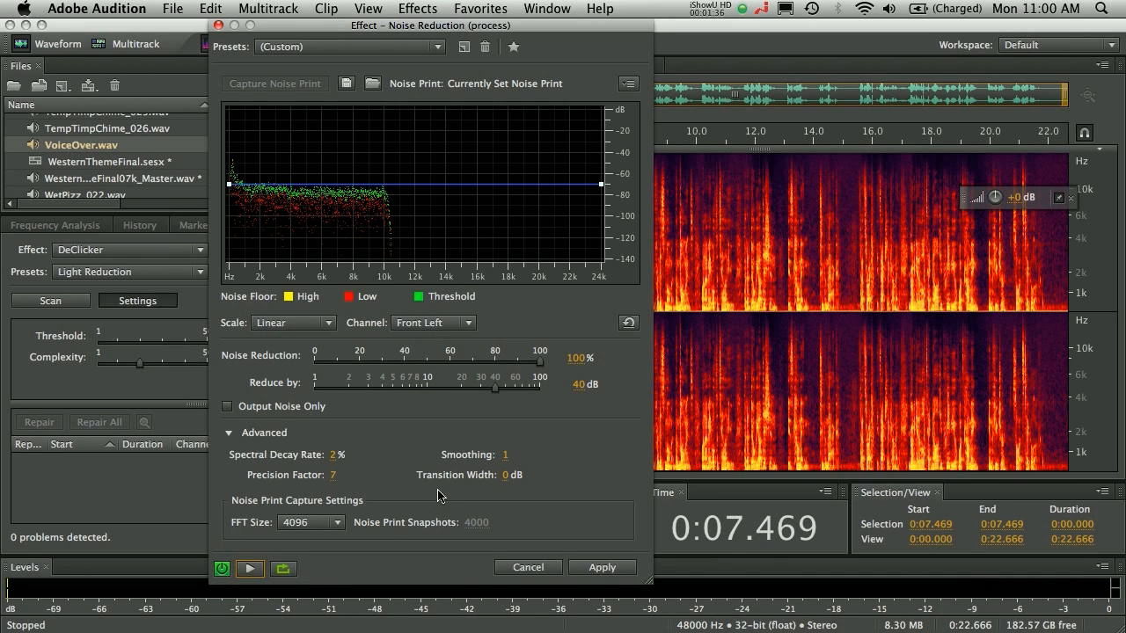
{"action": "mouse_move", "coordinate": [390, 436]}
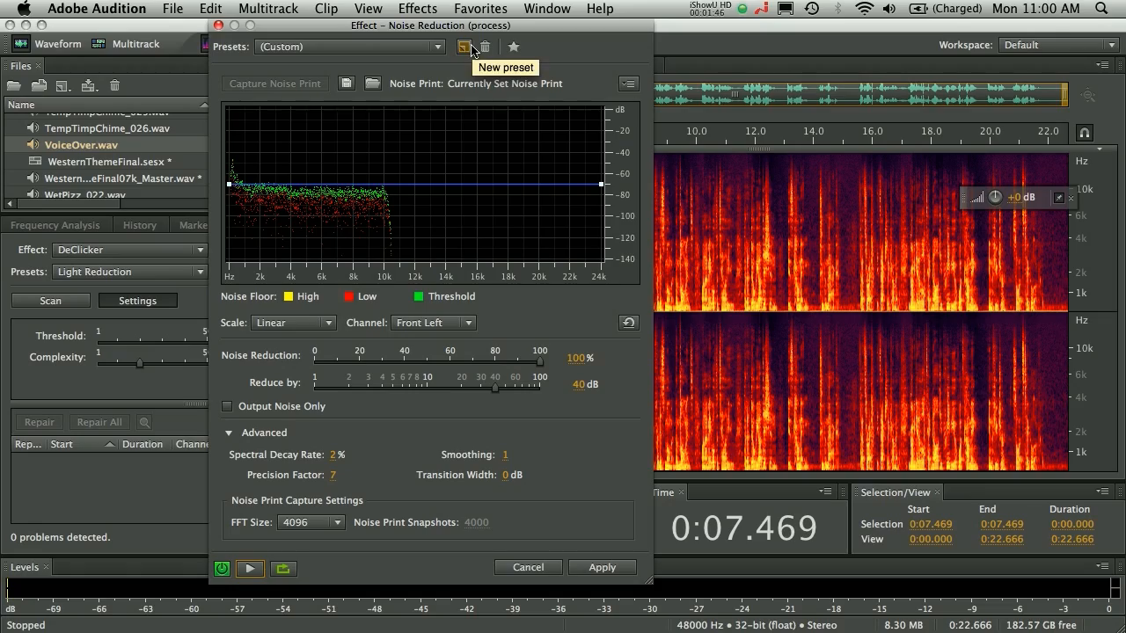
{"action": "mouse_move", "coordinate": [145, 51]}
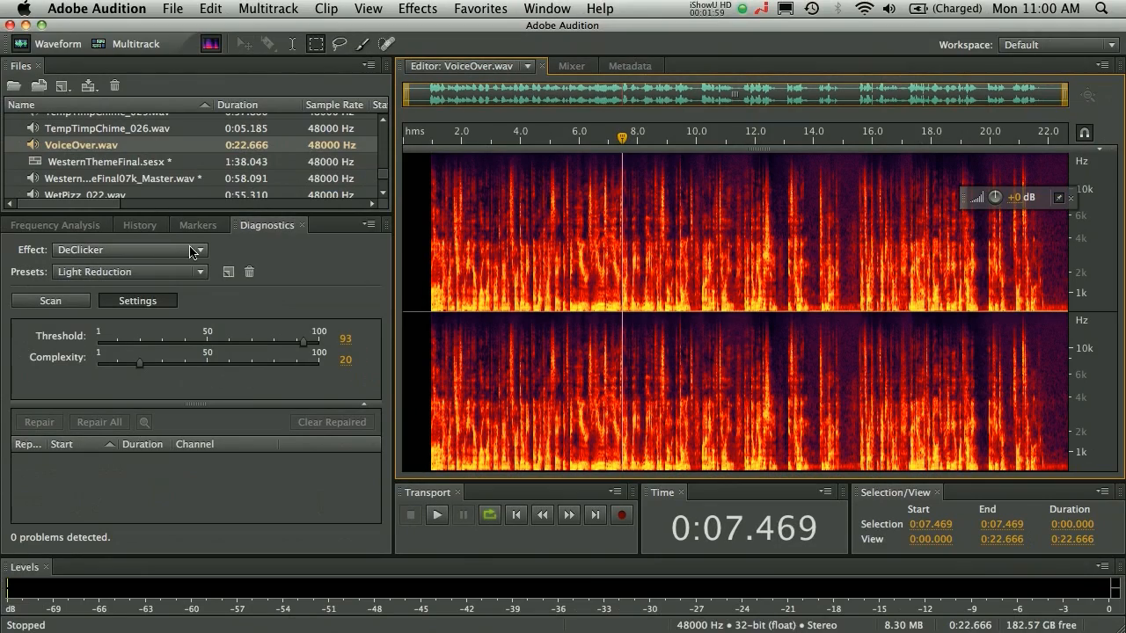
- Choose DeClipper from the Diagnostics effect list in place of DeClicker
{"action": "left_click", "coordinate": [130, 250]}
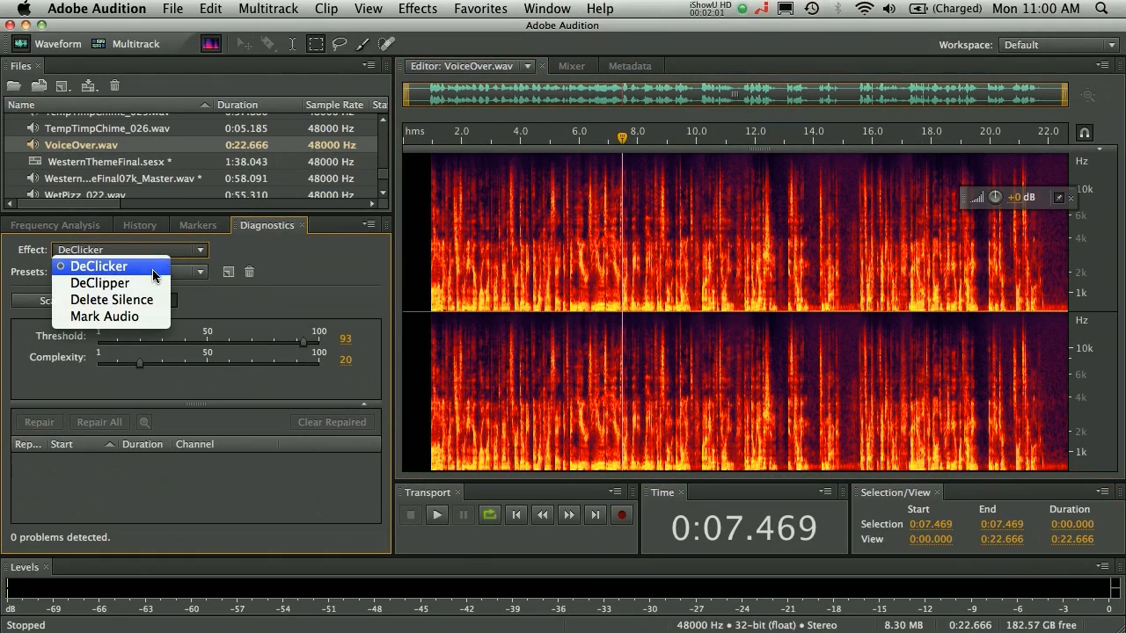
{"action": "left_click", "coordinate": [98, 281]}
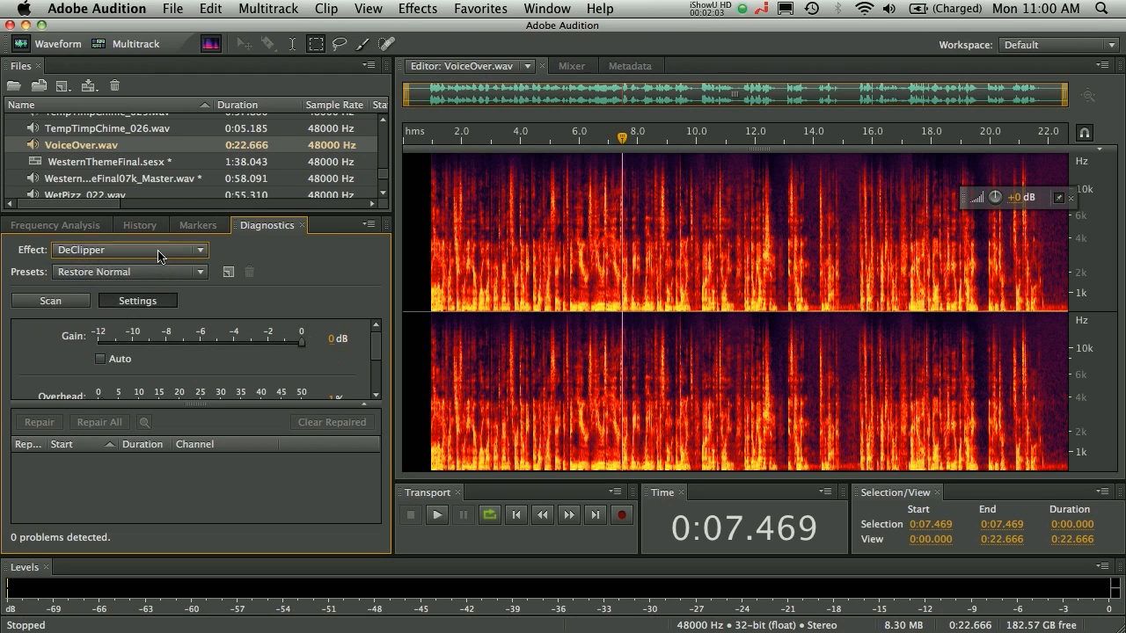
{"action": "left_click", "coordinate": [130, 249]}
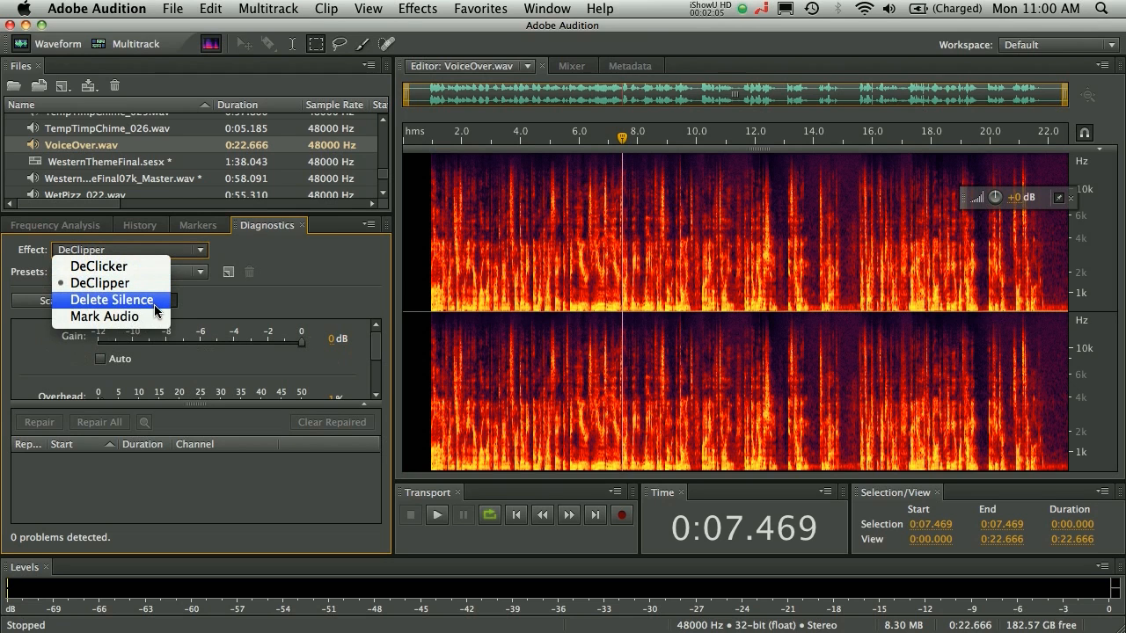
{"action": "mouse_move", "coordinate": [99, 266]}
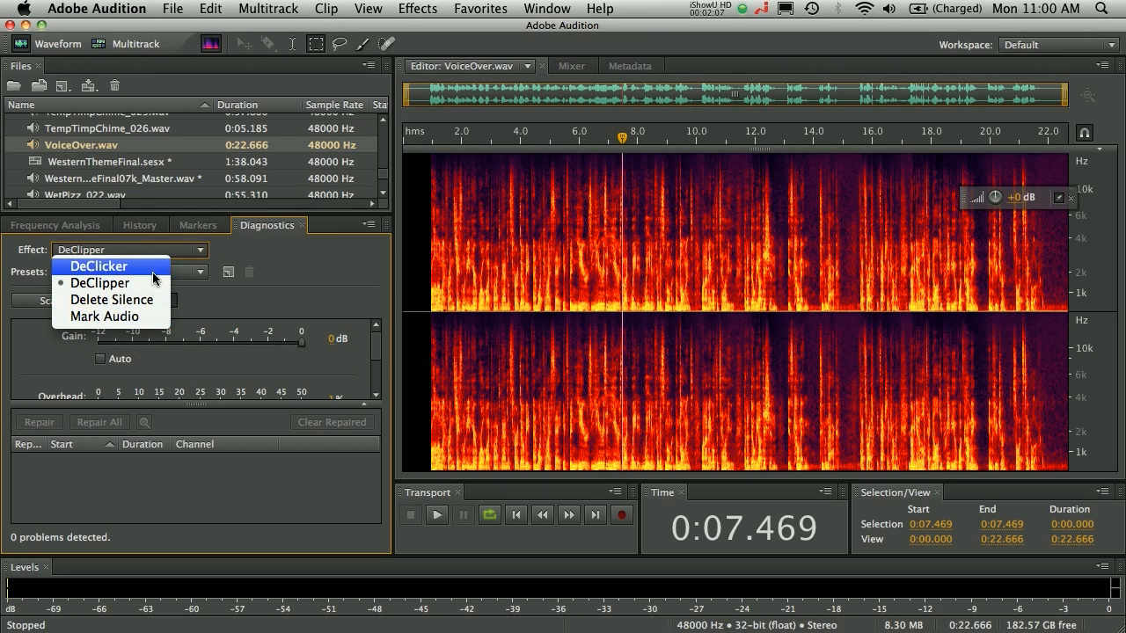
{"action": "left_click", "coordinate": [99, 281]}
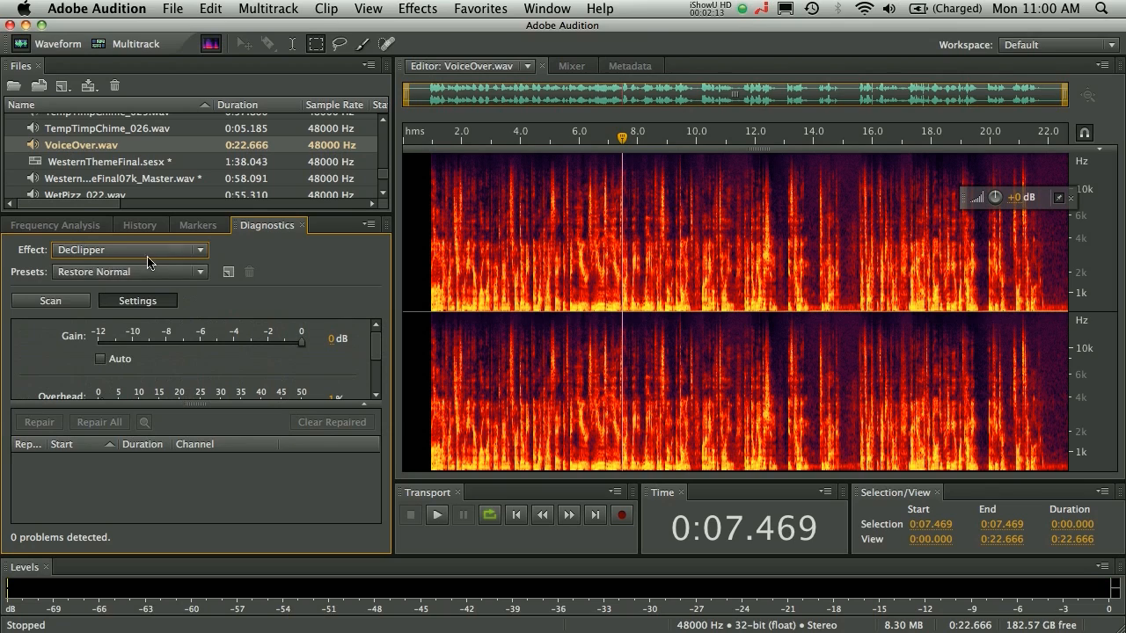
{"action": "left_click", "coordinate": [126, 250]}
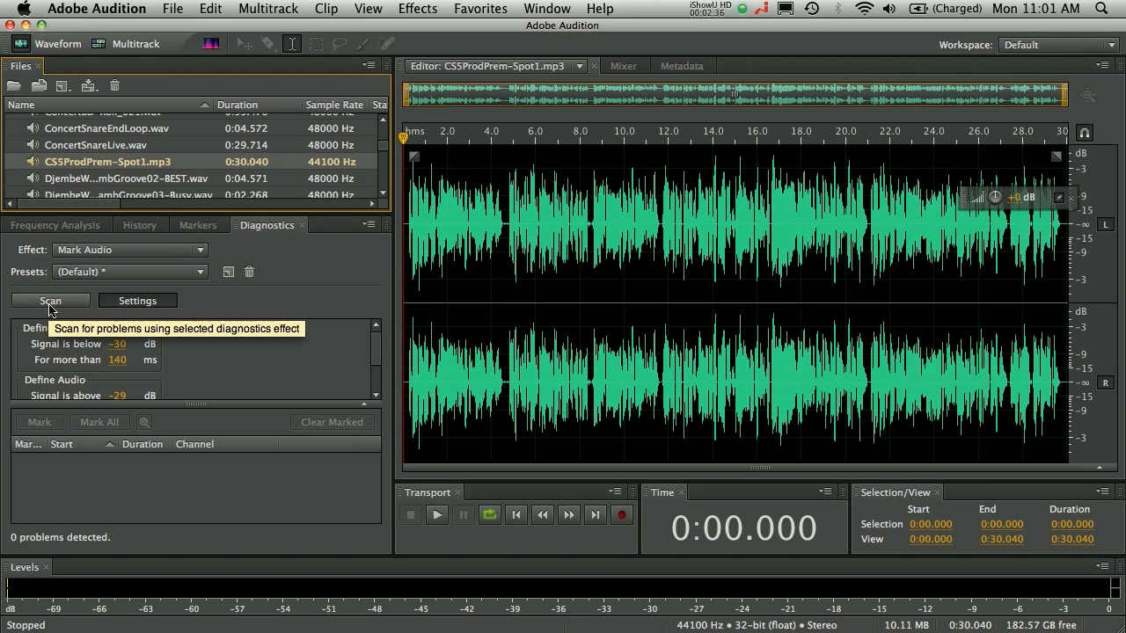
- Scan CSSProdPrem-Spot1.mp3 with Mark Audio and mark all seven detected regions
{"action": "left_click", "coordinate": [49, 299]}
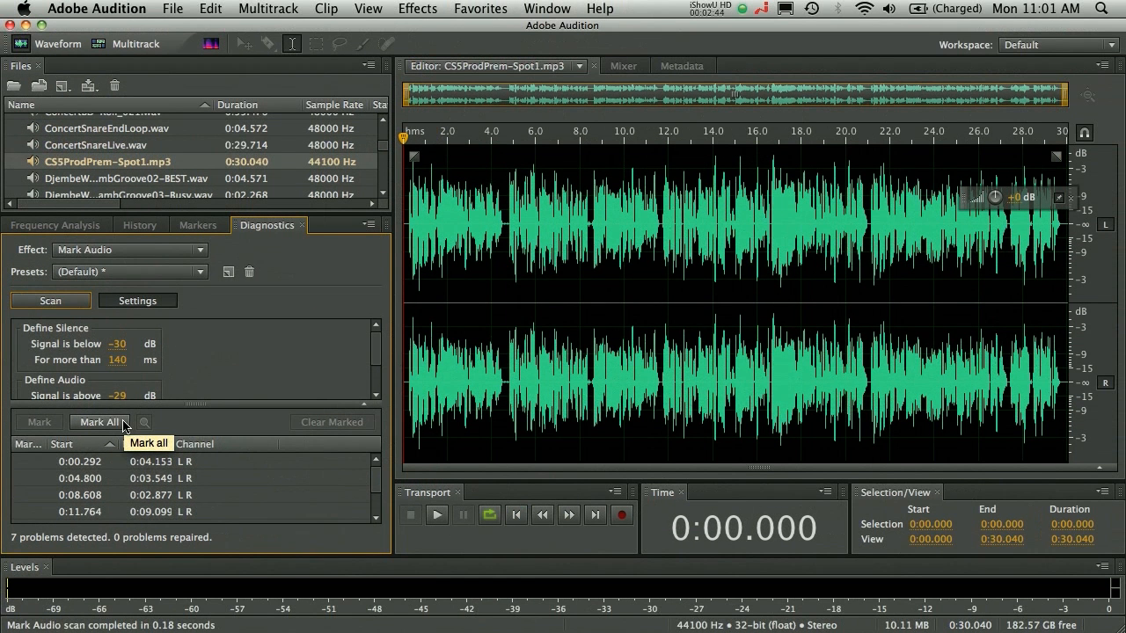
{"action": "left_click", "coordinate": [98, 422]}
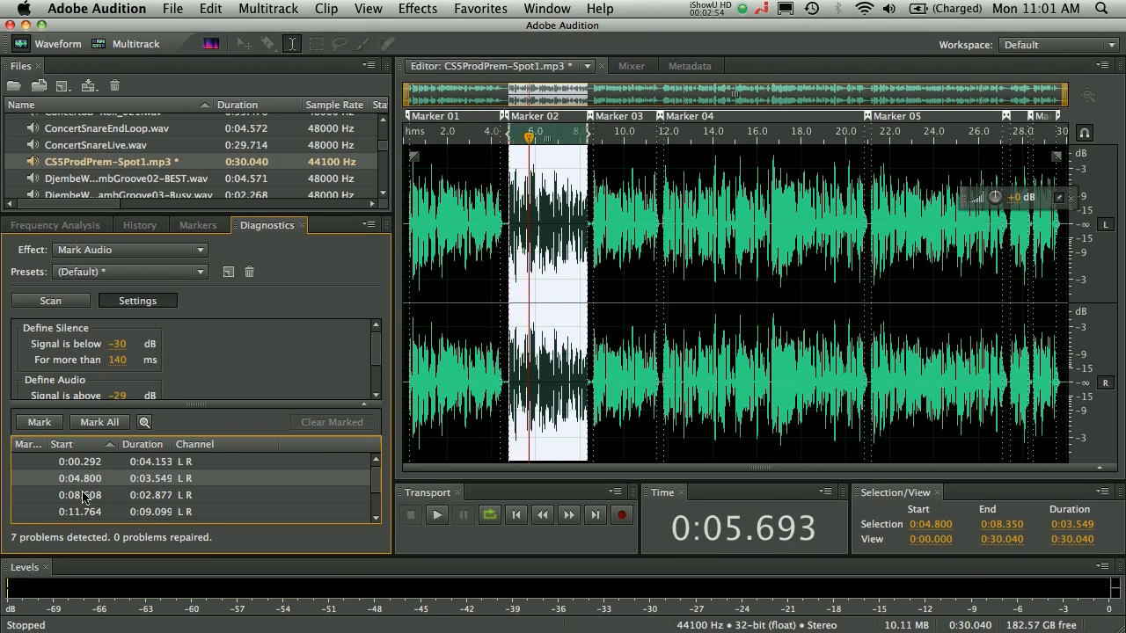
{"action": "left_click", "coordinate": [436, 514]}
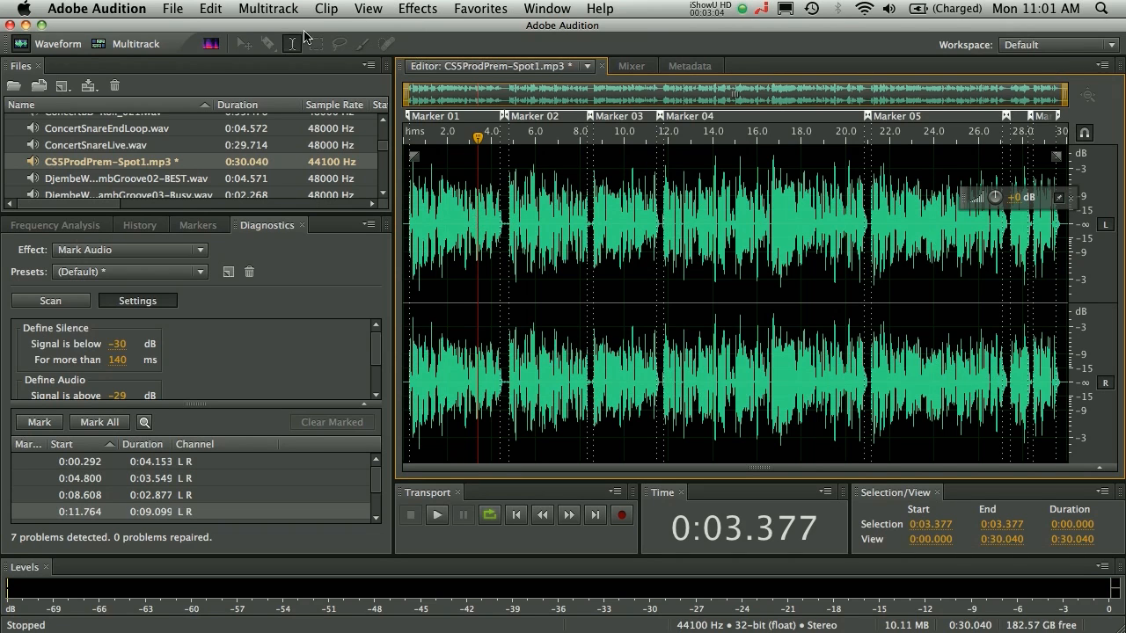
- Load WesternThemeFinal07k_Master.wav into the editor from the Files panel
{"action": "scroll", "scroll_direction": "down", "scroll_amount": 3}
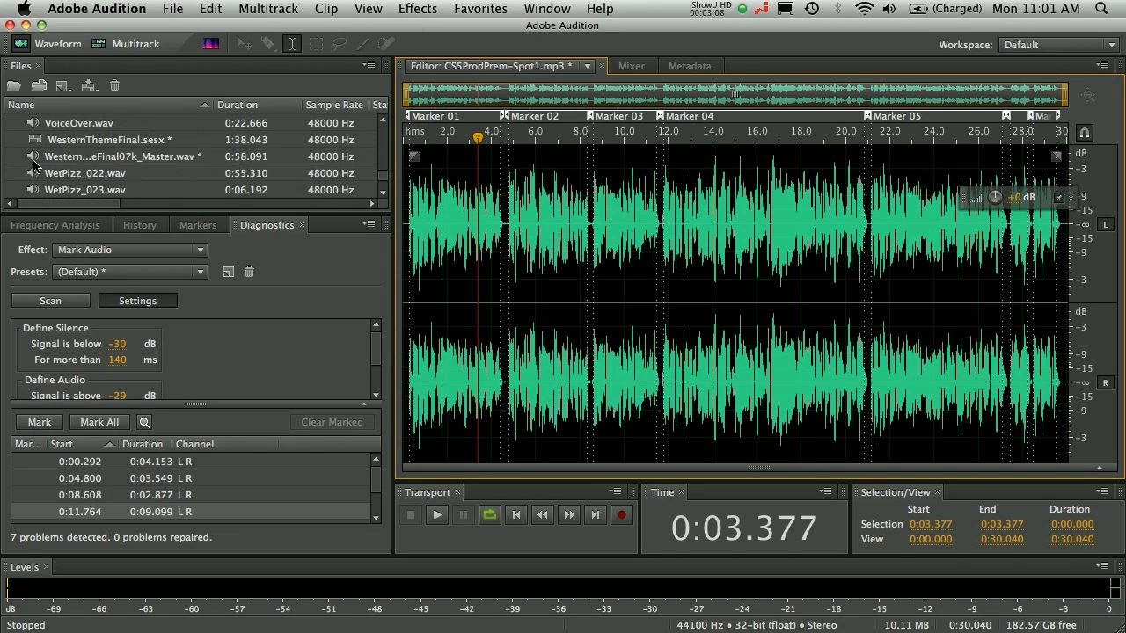
{"action": "double_click", "coordinate": [123, 155]}
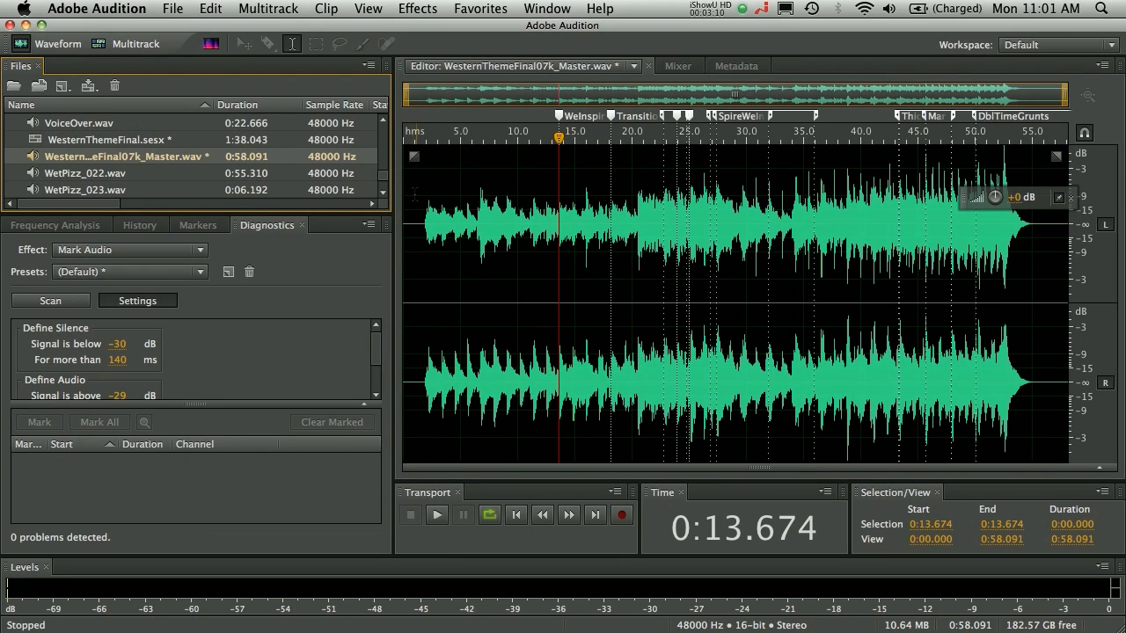
- Show the Effects Rack, add Mastering to slot 1 and adjust its Widener slider
{"action": "left_click", "coordinate": [417, 7]}
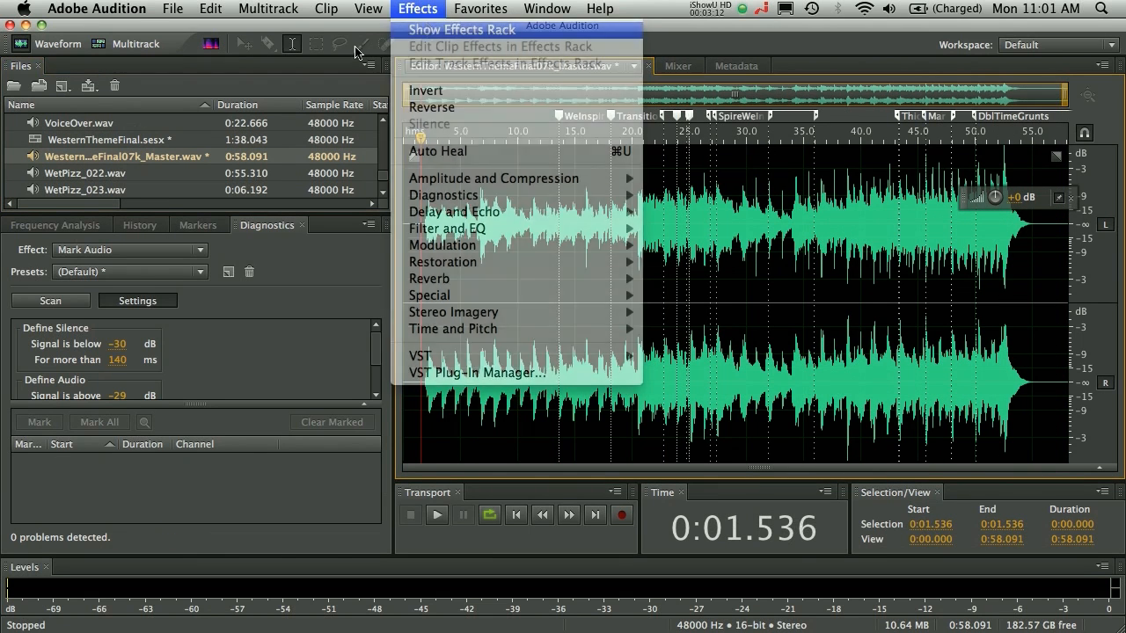
{"action": "left_click", "coordinate": [461, 28]}
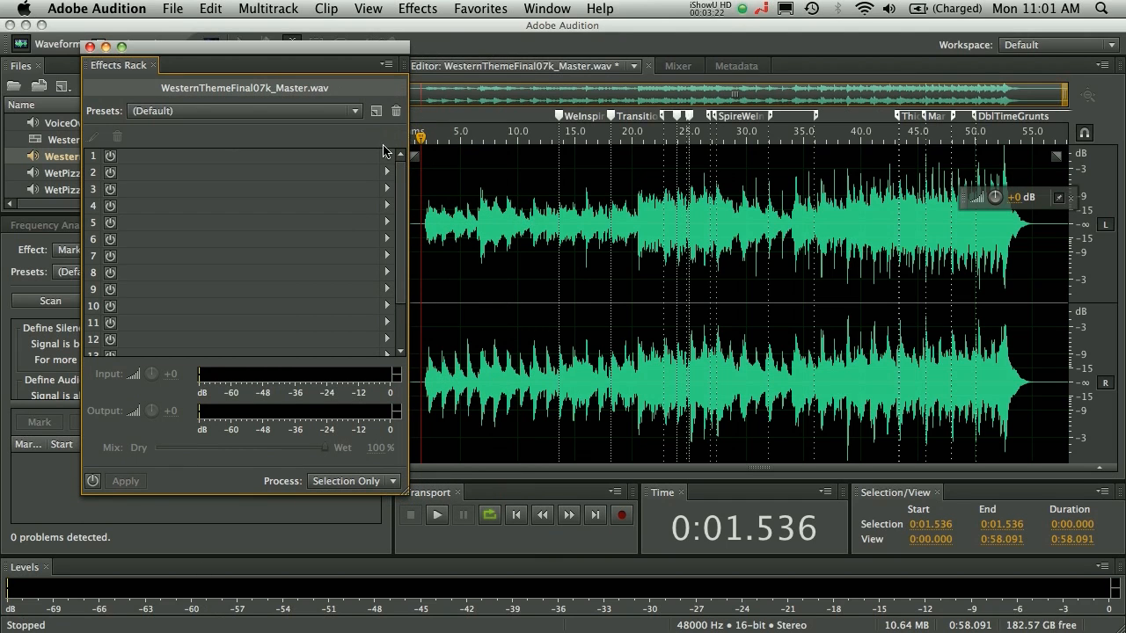
{"action": "left_click", "coordinate": [437, 514]}
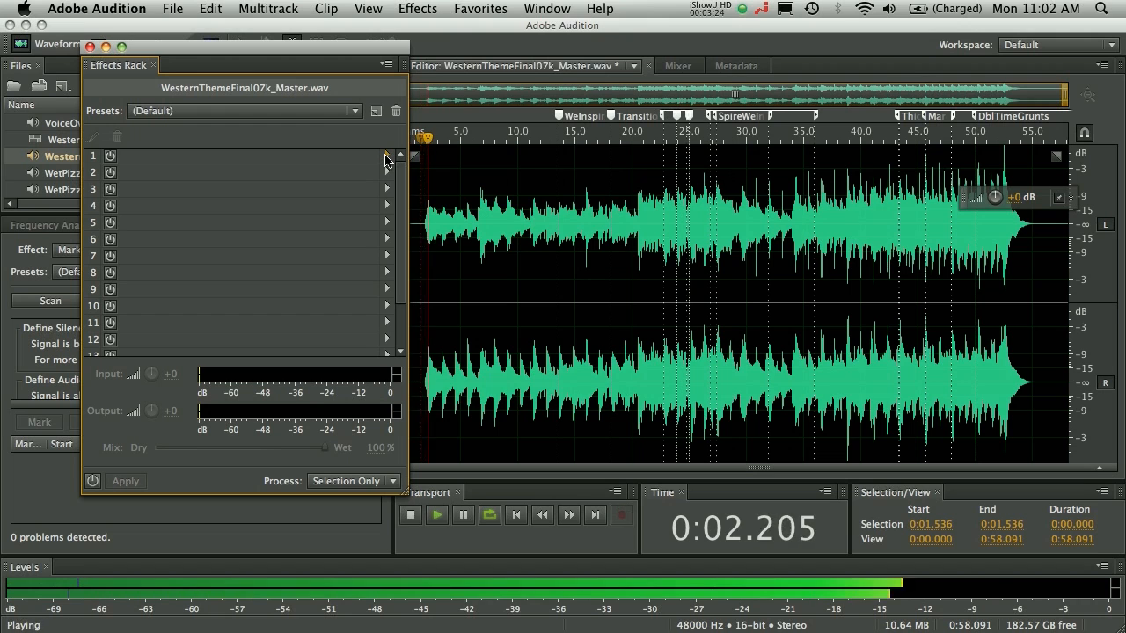
{"action": "left_click", "coordinate": [387, 156]}
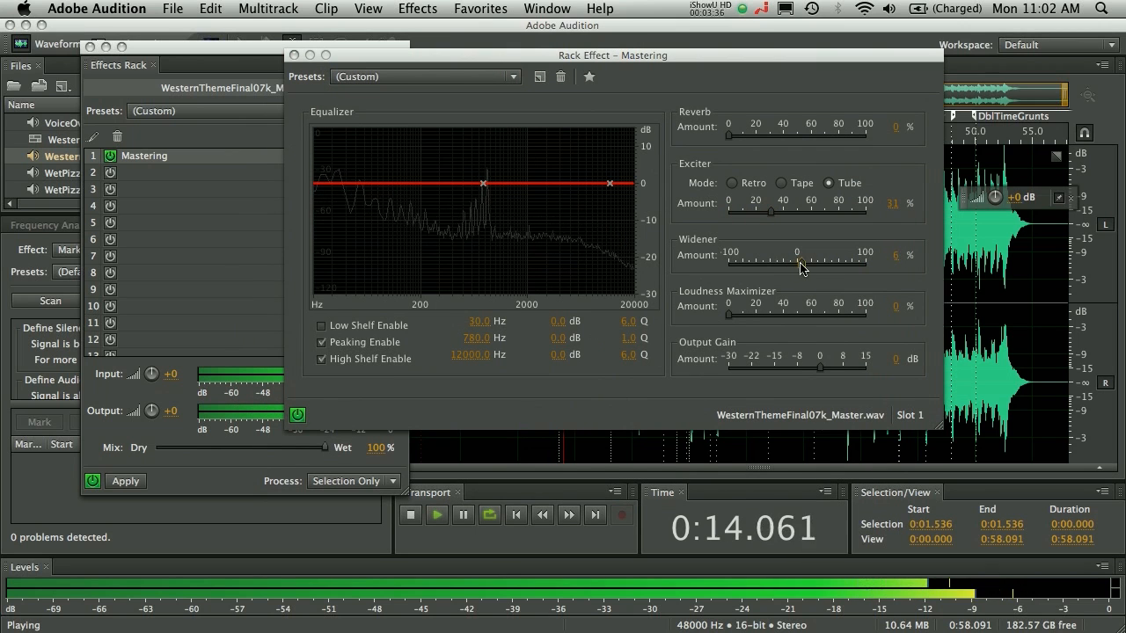
{"action": "left_click_drag", "start_coordinate": [800, 266], "coordinate": [827, 262]}
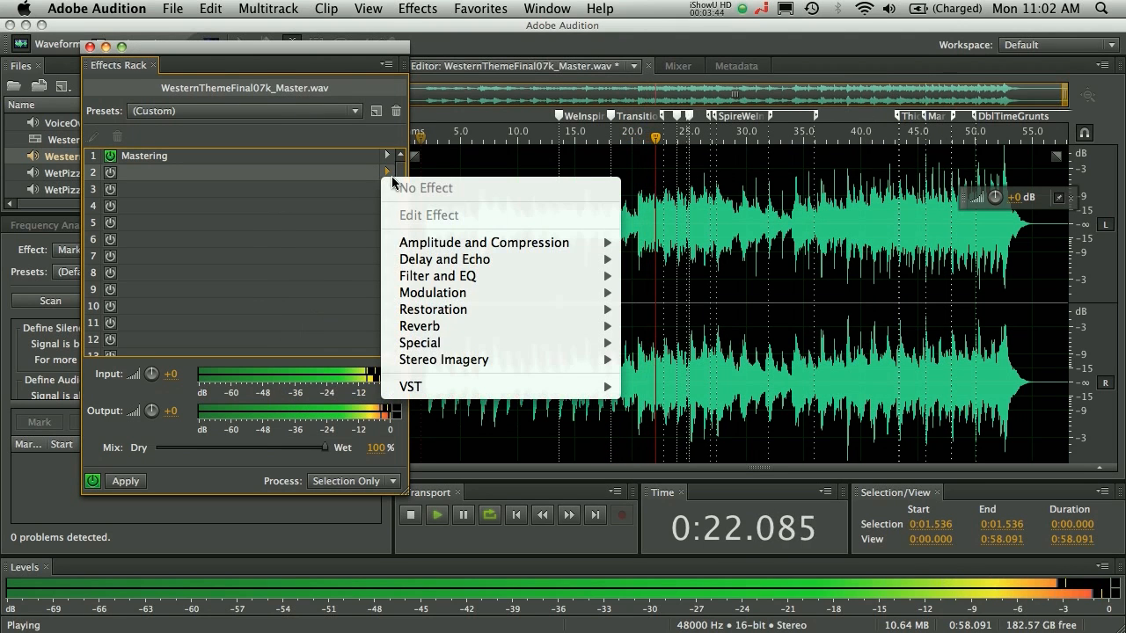
{"action": "mouse_move", "coordinate": [484, 243]}
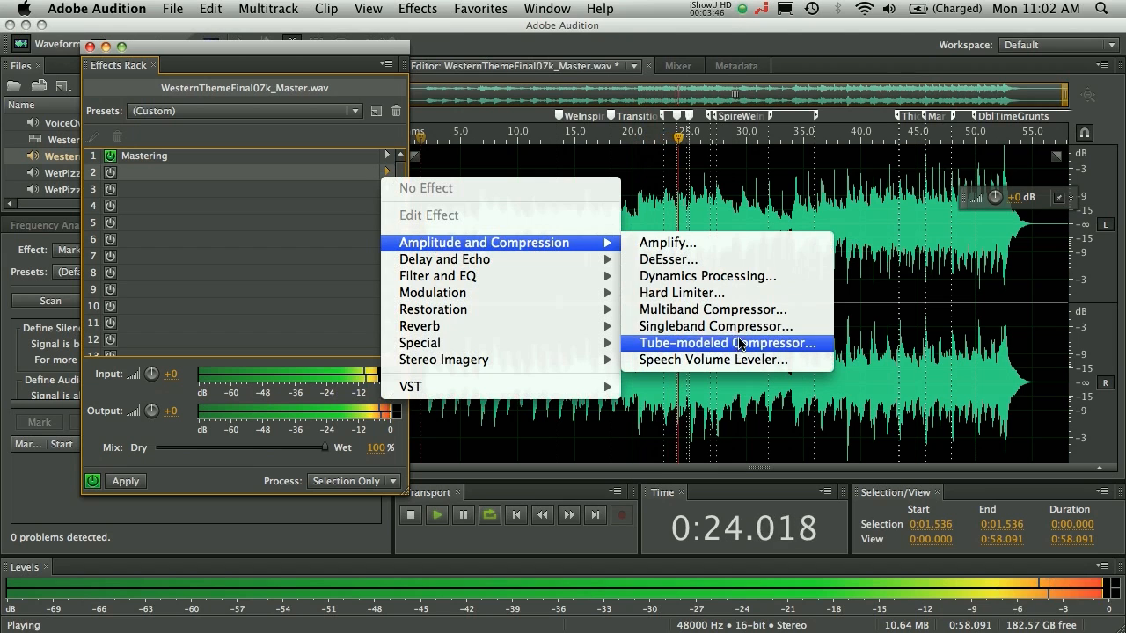
- Add a Multiband Compressor to rack slot 2 and select 20.593–35.000 s of the waveform
{"action": "left_click", "coordinate": [711, 310]}
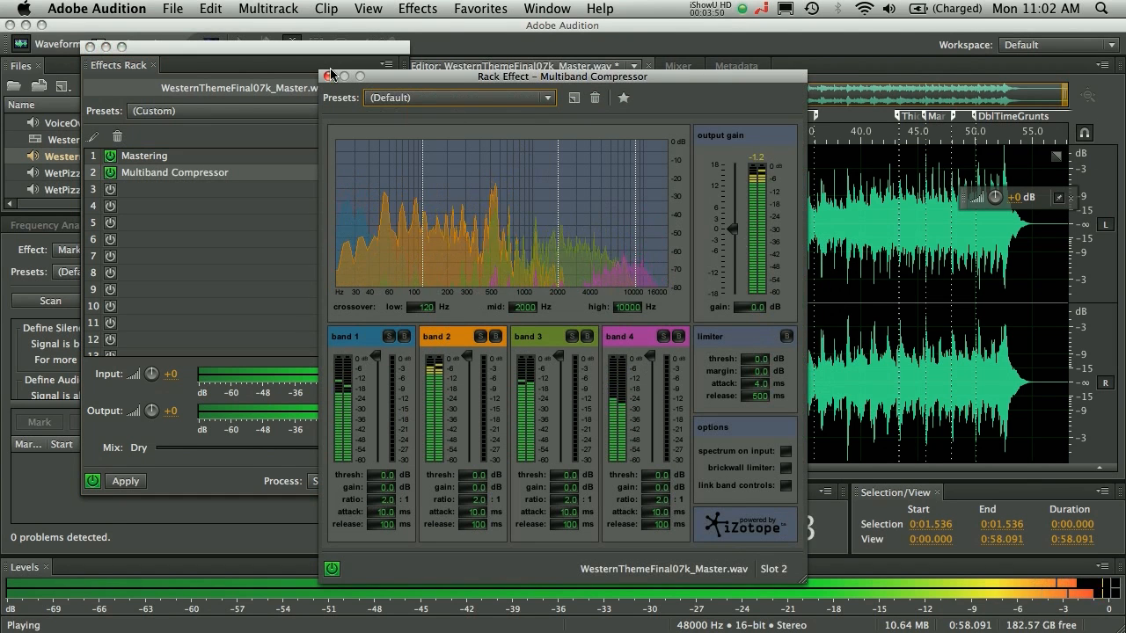
{"action": "left_click", "coordinate": [327, 76]}
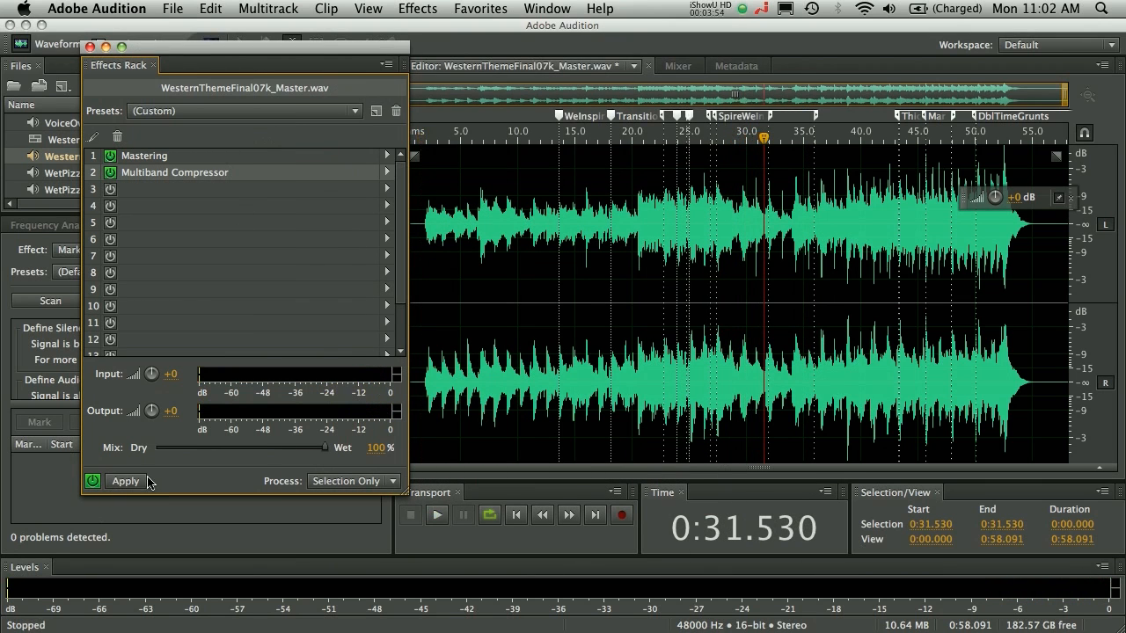
{"action": "left_click", "coordinate": [436, 514]}
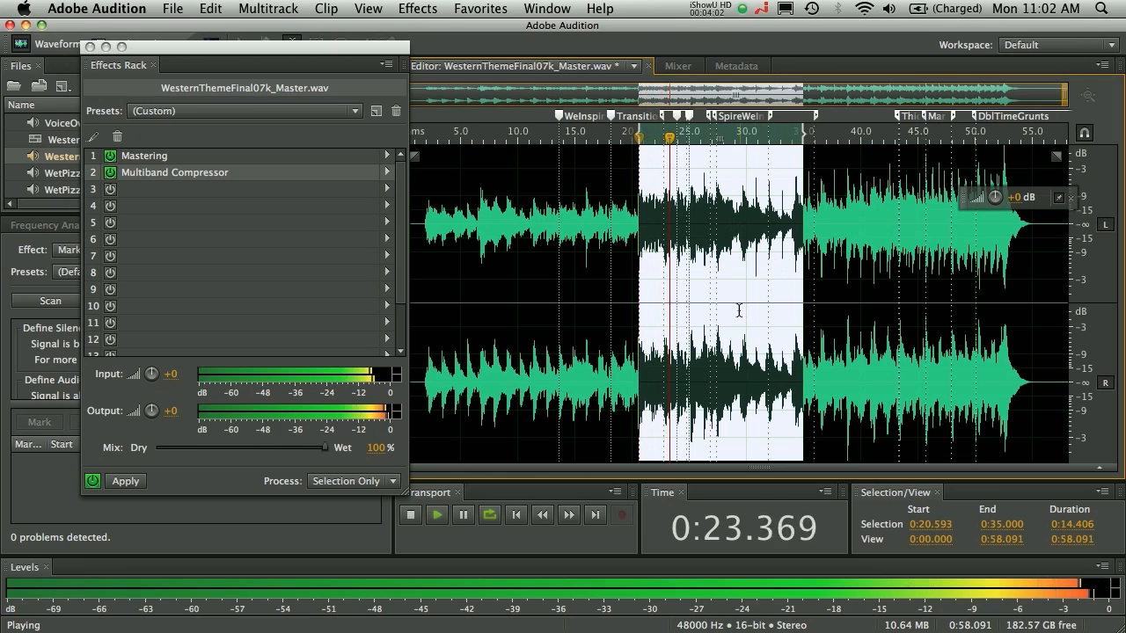
- Apply the rack effects with Process set to Selection Only
{"action": "left_click", "coordinate": [409, 513]}
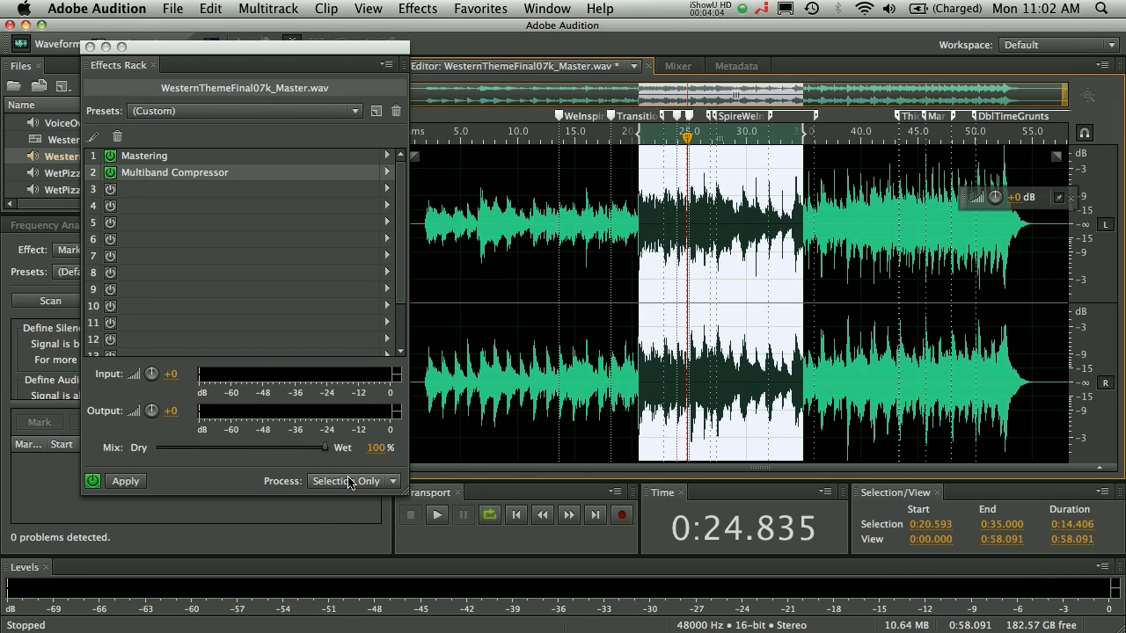
{"action": "left_click", "coordinate": [352, 482]}
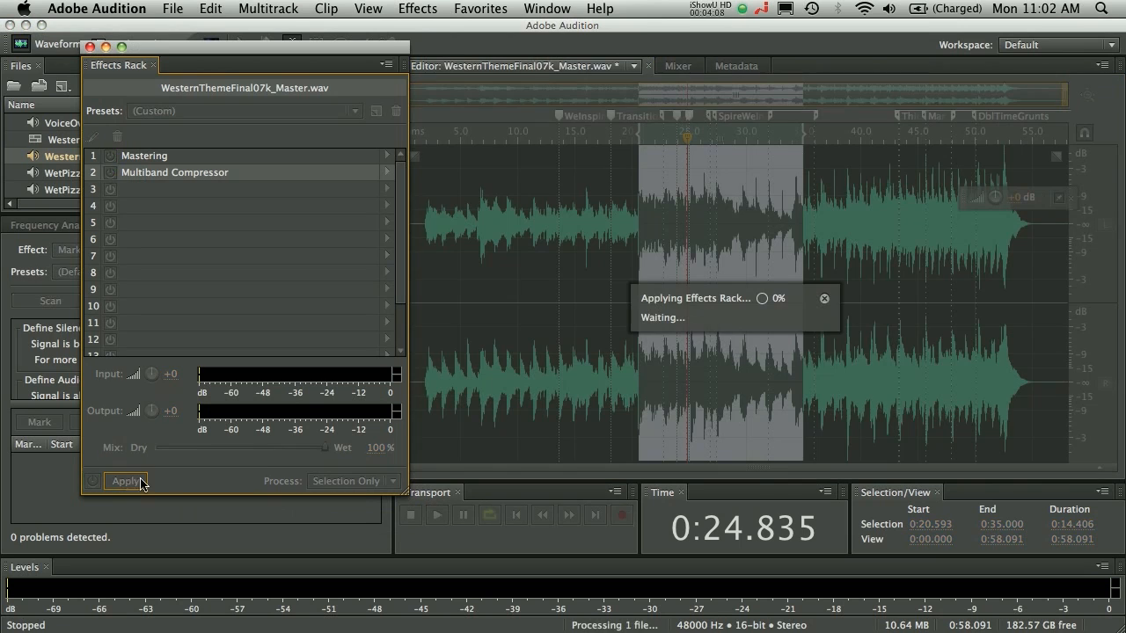
{"action": "left_click", "coordinate": [125, 482]}
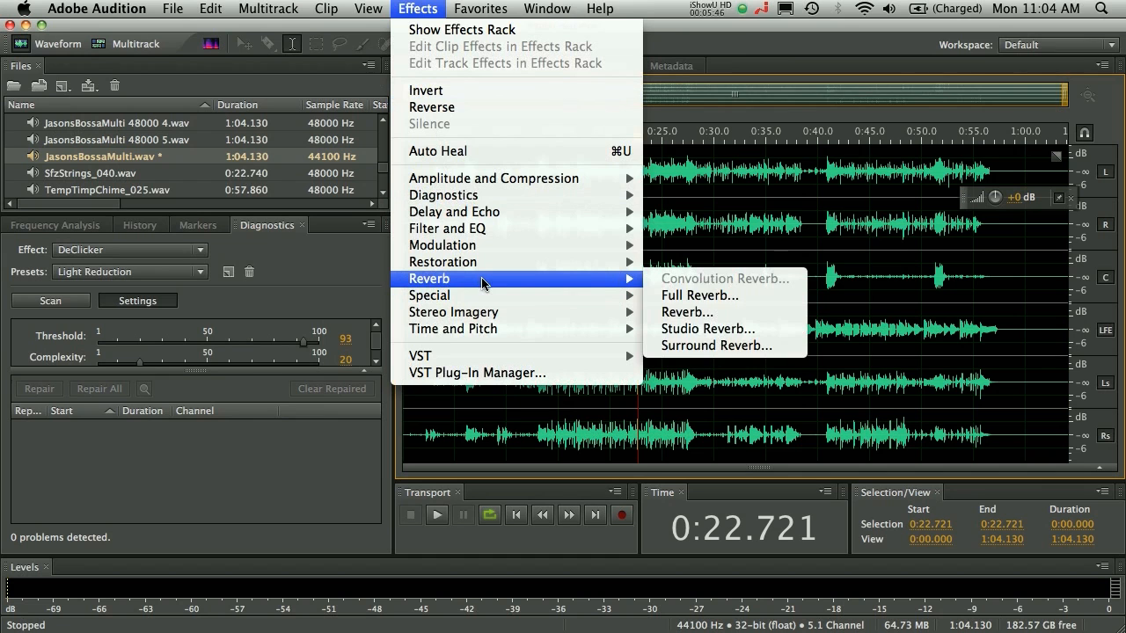
- Preview Surround Reverb with the Bitter Hallway preset and adjusted input channel levels
{"action": "left_click", "coordinate": [715, 344]}
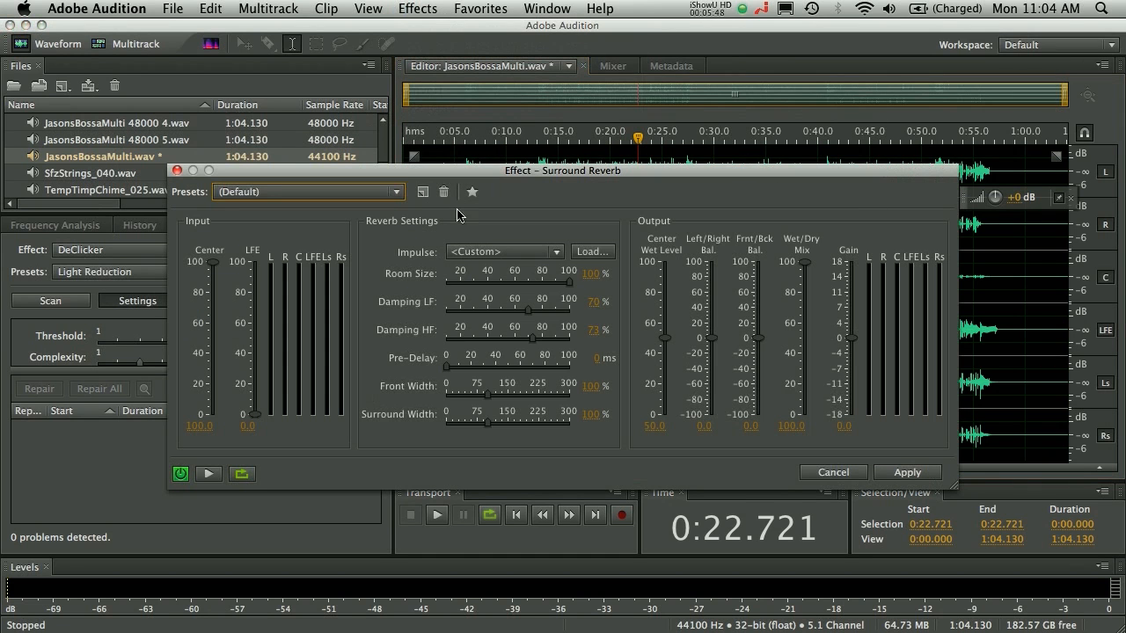
{"action": "left_click", "coordinate": [308, 190]}
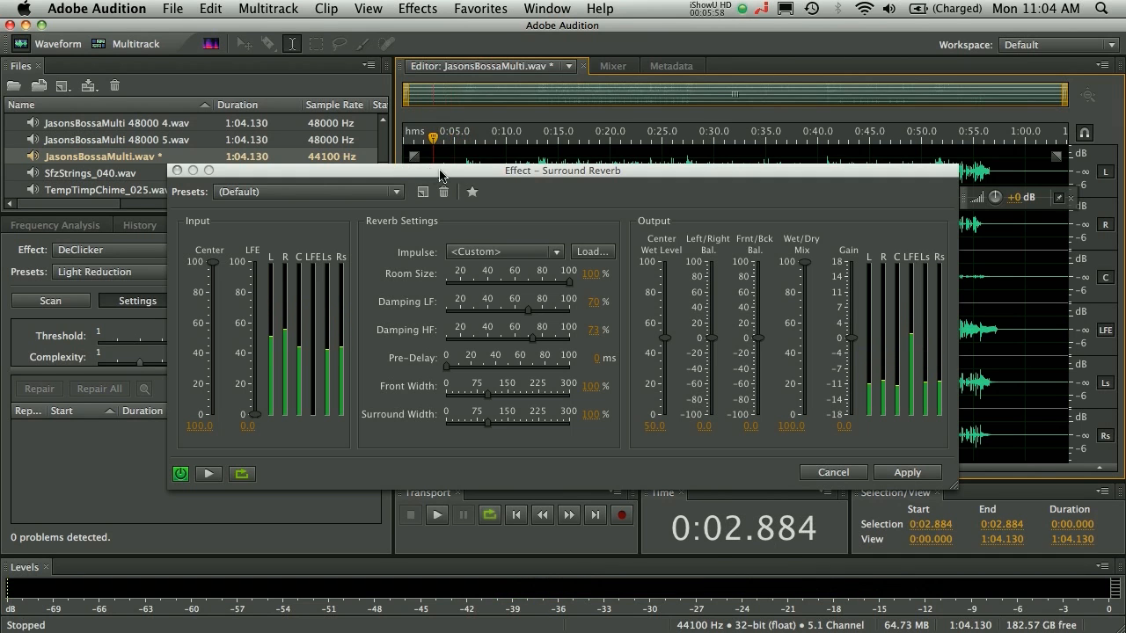
{"action": "left_click", "coordinate": [308, 190]}
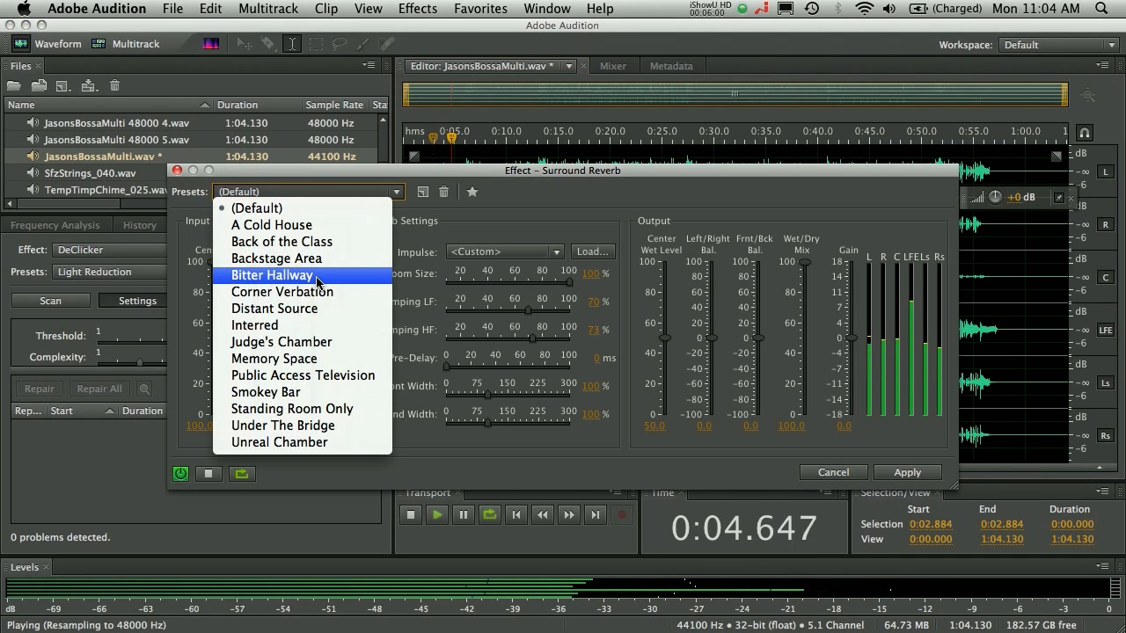
{"action": "left_click", "coordinate": [272, 275]}
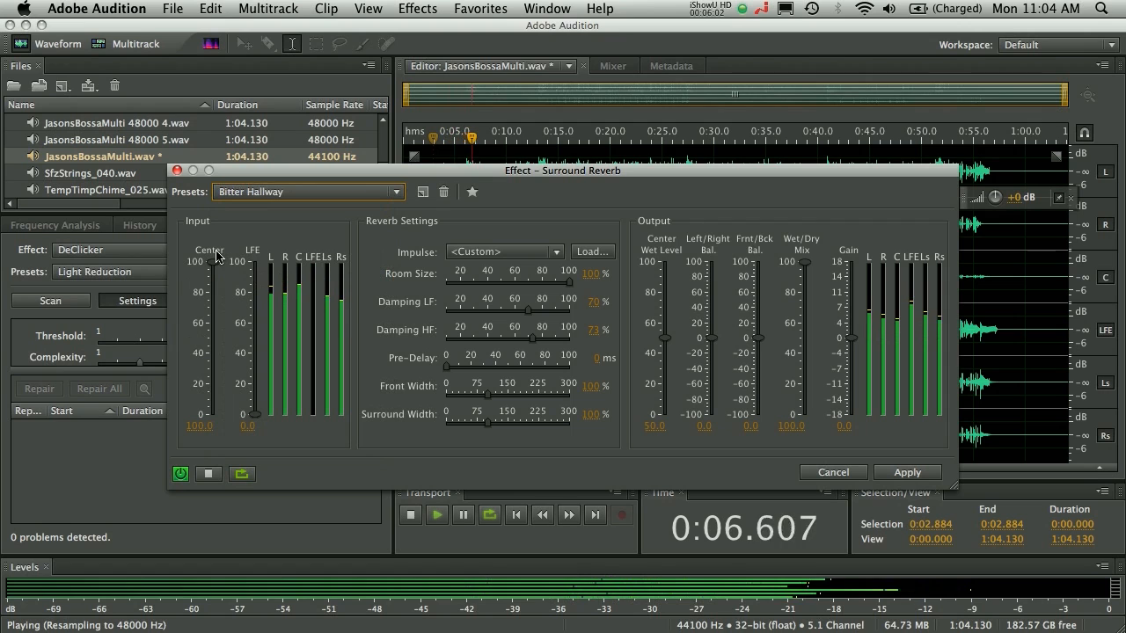
{"action": "left_click_drag", "start_coordinate": [211, 260], "coordinate": [211, 262]}
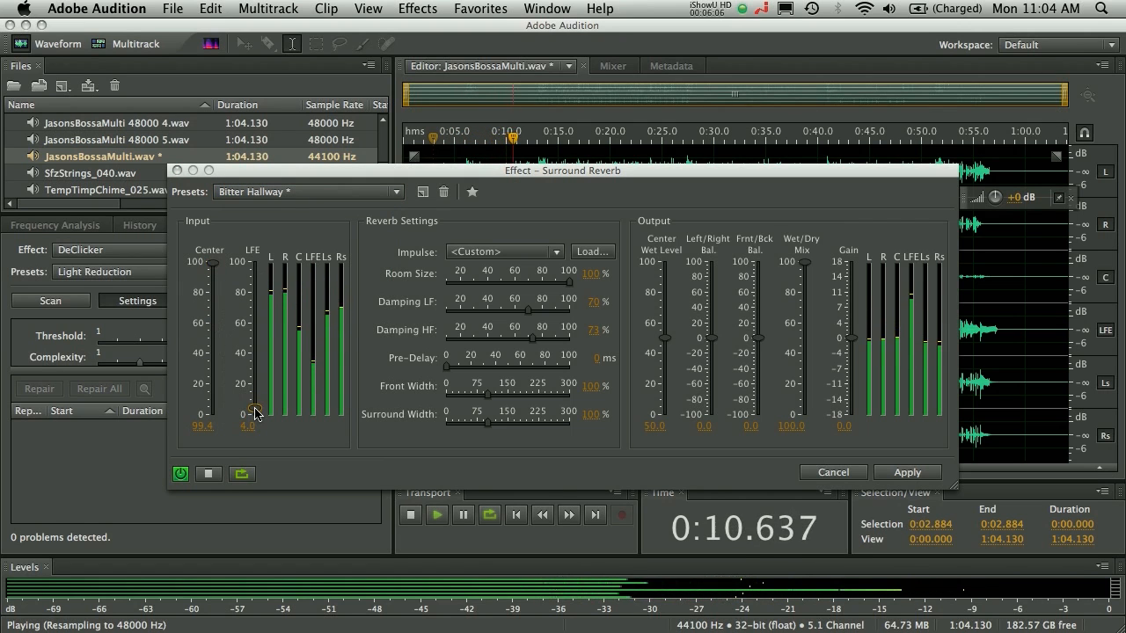
{"action": "left_click", "coordinate": [559, 251]}
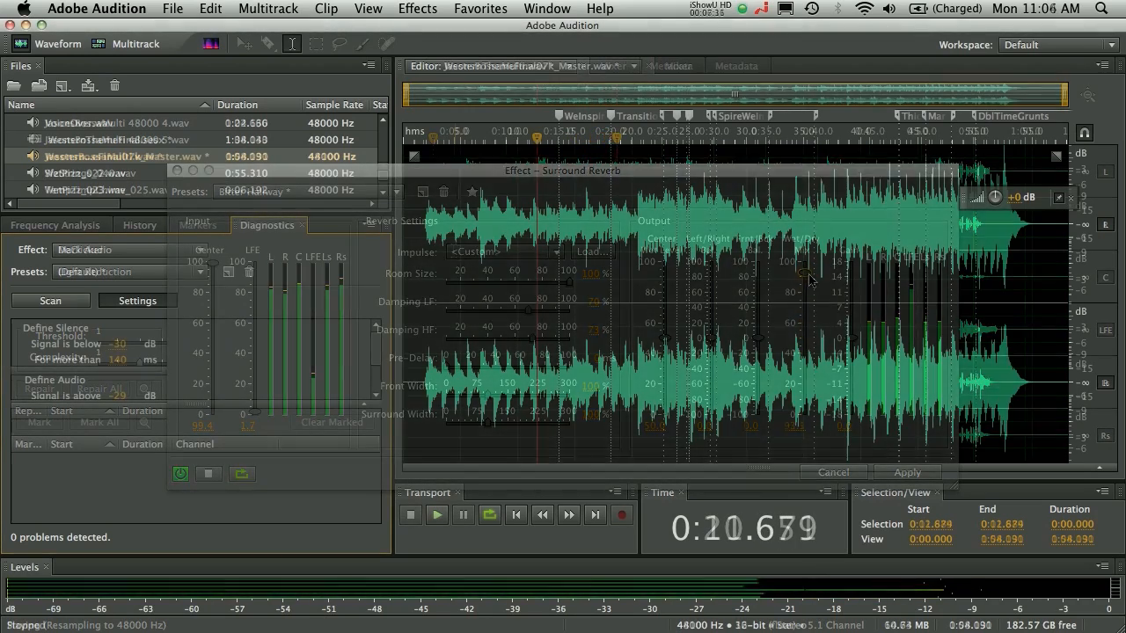
- Close Surround Reverb, return to the Western theme master and show the Window menu
{"action": "left_click", "coordinate": [830, 471]}
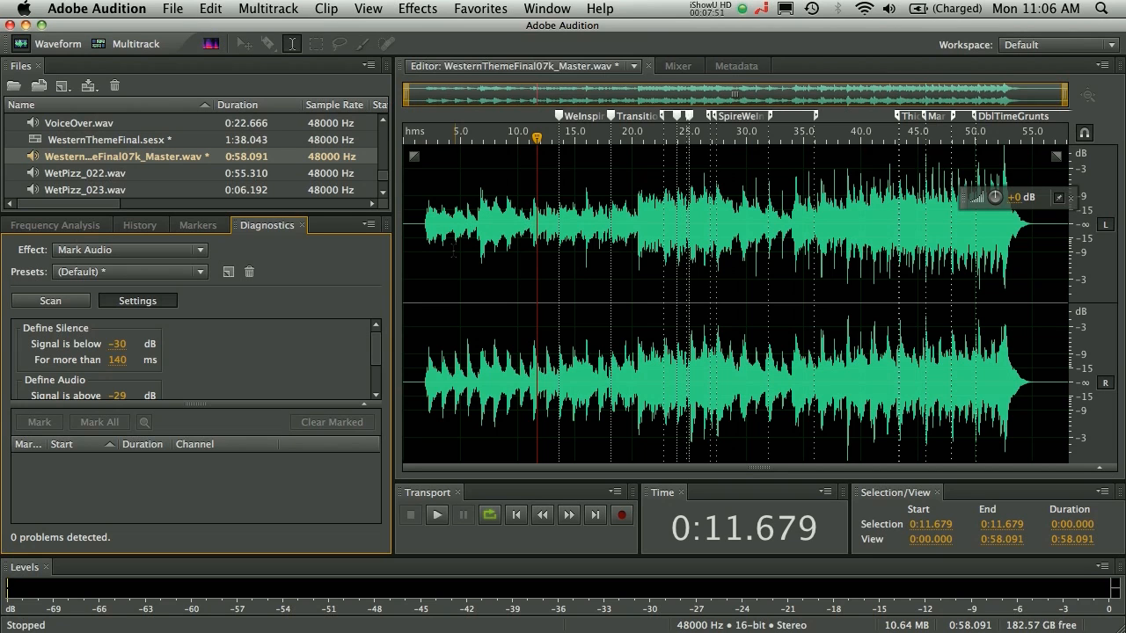
{"action": "left_click", "coordinate": [545, 7]}
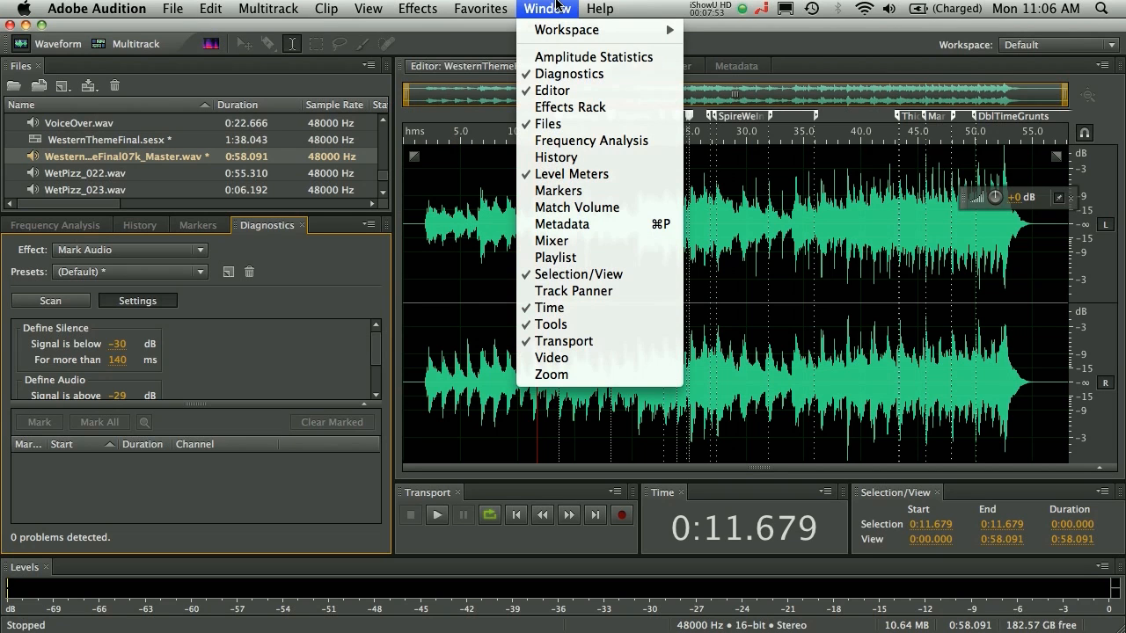
{"action": "mouse_move", "coordinate": [594, 57]}
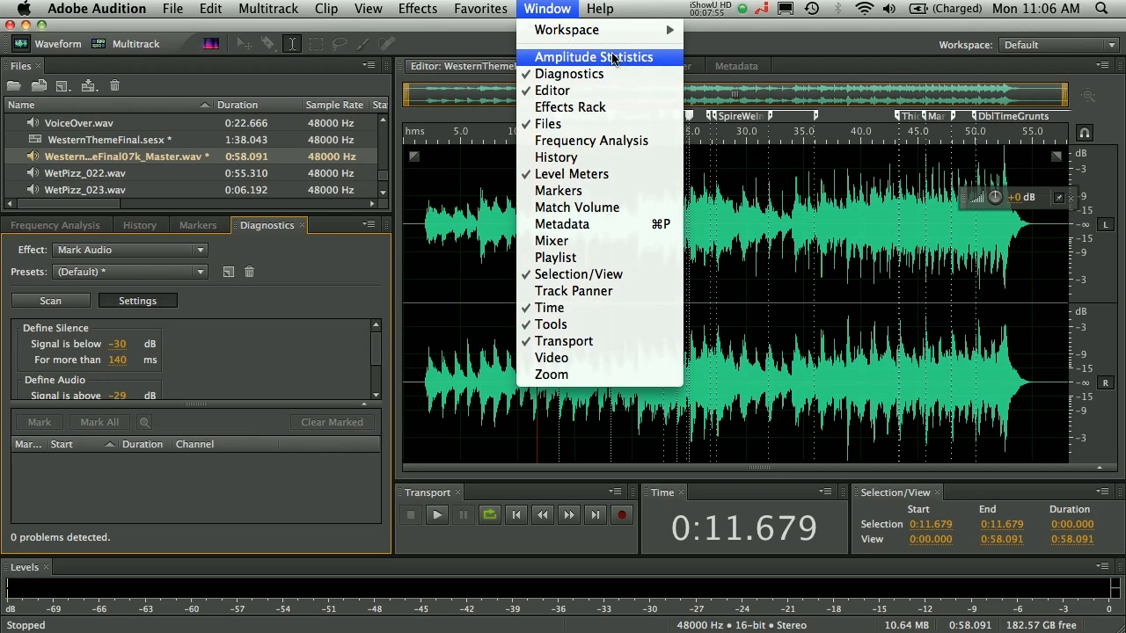
- Scan WesternThemeFinal07k_Master.wav in Amplitude Statistics (peak 0 dB, about -20 dB RMS) and drag the panel toward the lower-left frame
{"action": "left_click", "coordinate": [595, 56]}
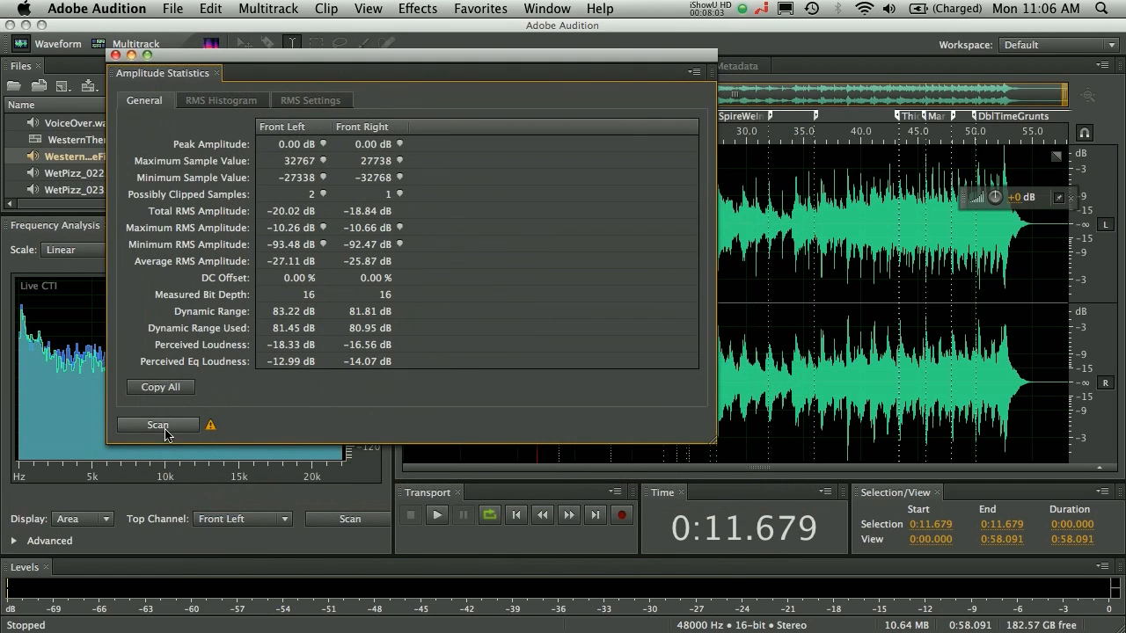
{"action": "left_click", "coordinate": [158, 423]}
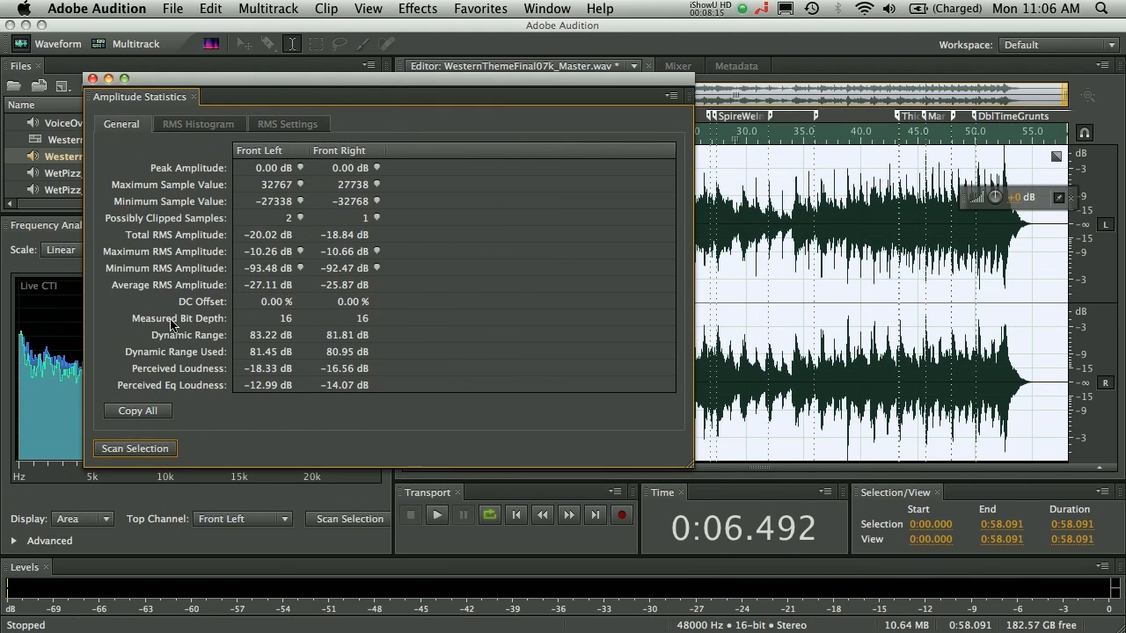
{"action": "mouse_move", "coordinate": [213, 315]}
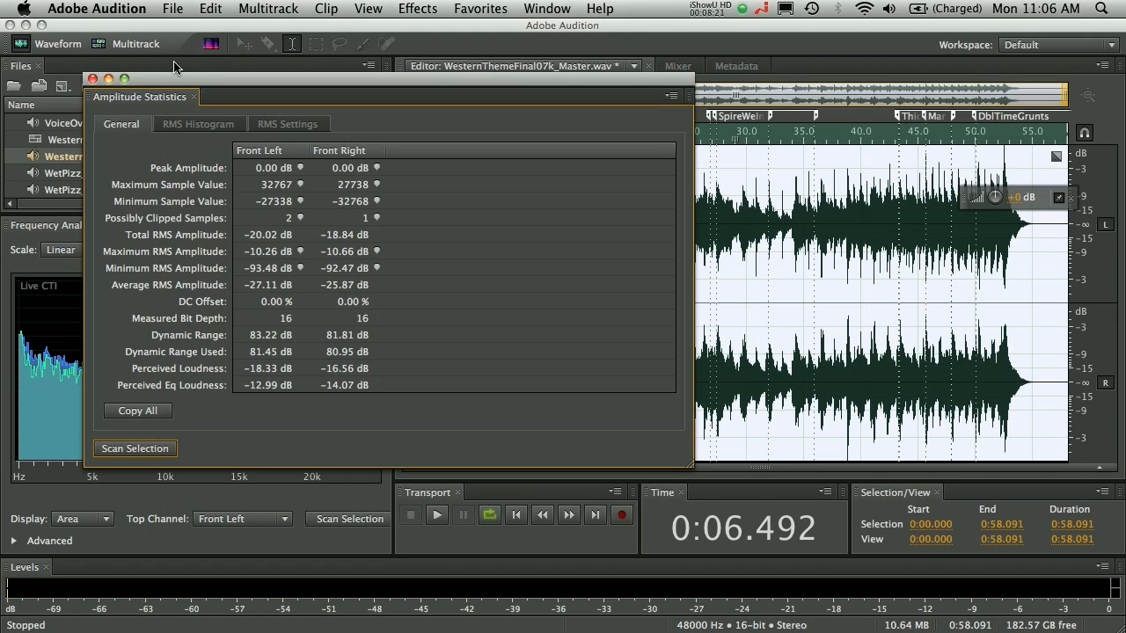
{"action": "left_click_drag", "start_coordinate": [141, 95], "coordinate": [405, 132]}
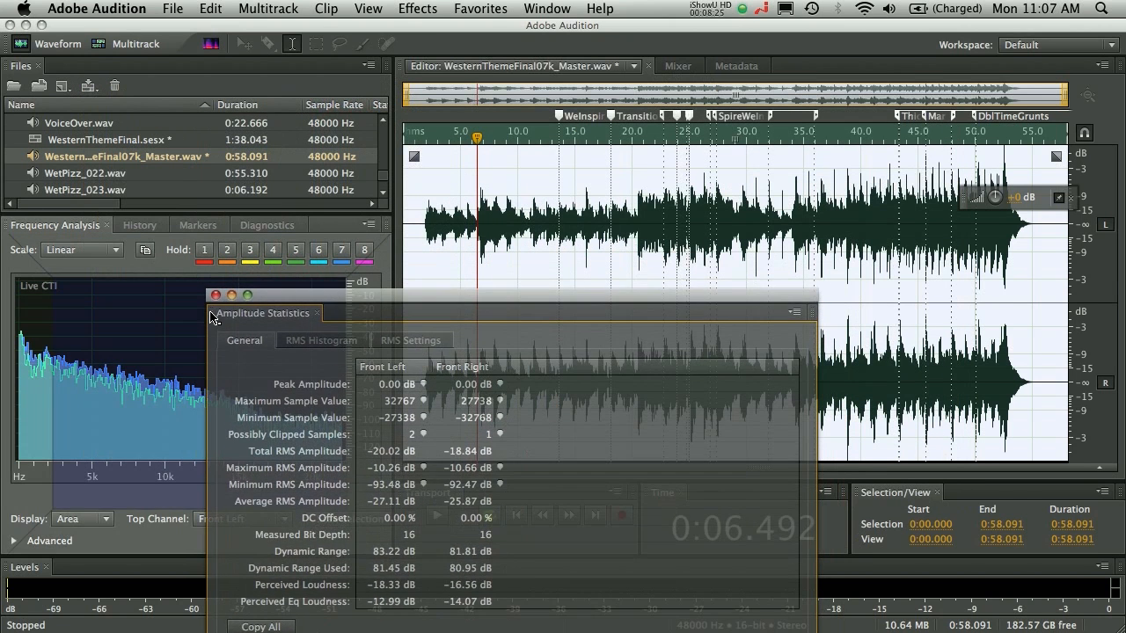
- Dock the statistics beside Diagnostics and scan VoiceOver.wav, showing 158 and 152 possibly clipped samples
{"action": "left_click", "coordinate": [215, 295]}
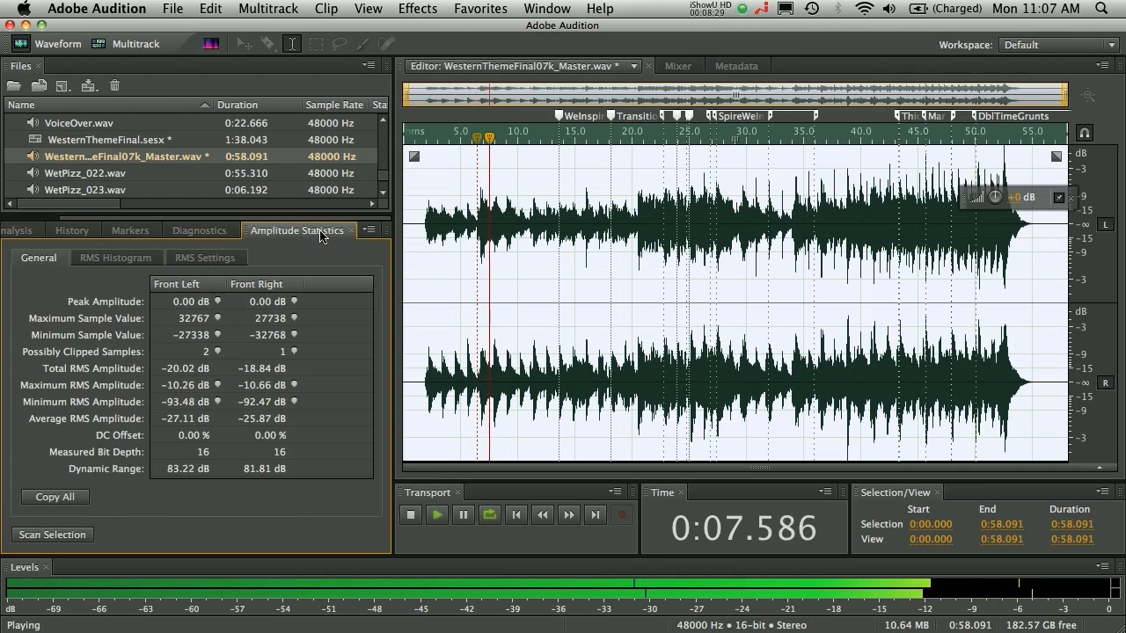
{"action": "left_click", "coordinate": [410, 513]}
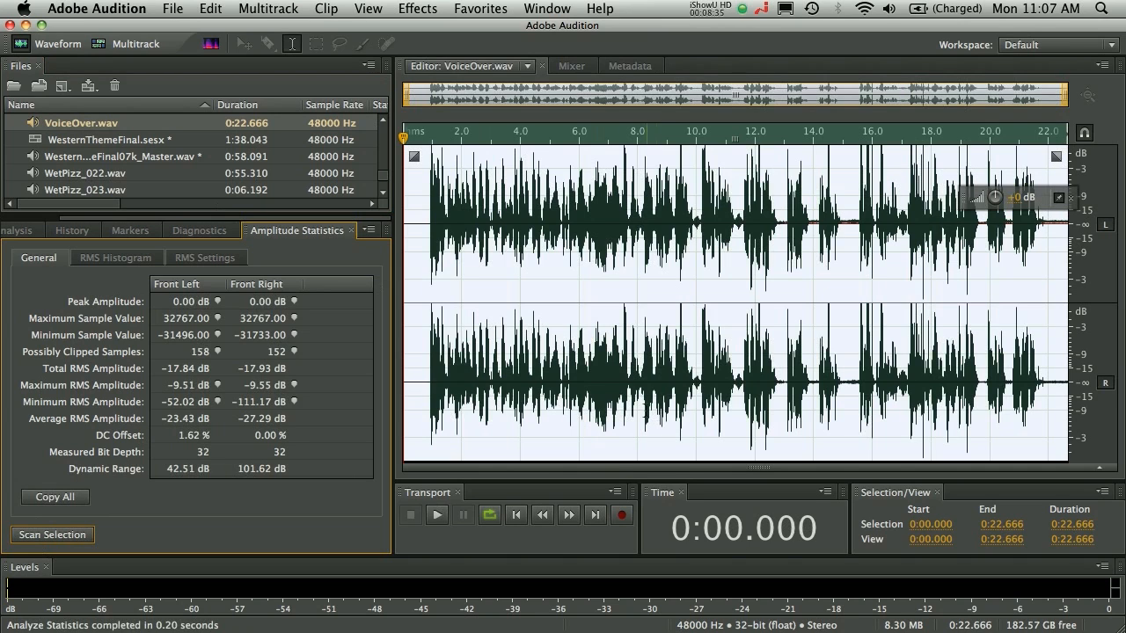
{"action": "mouse_move", "coordinate": [180, 352]}
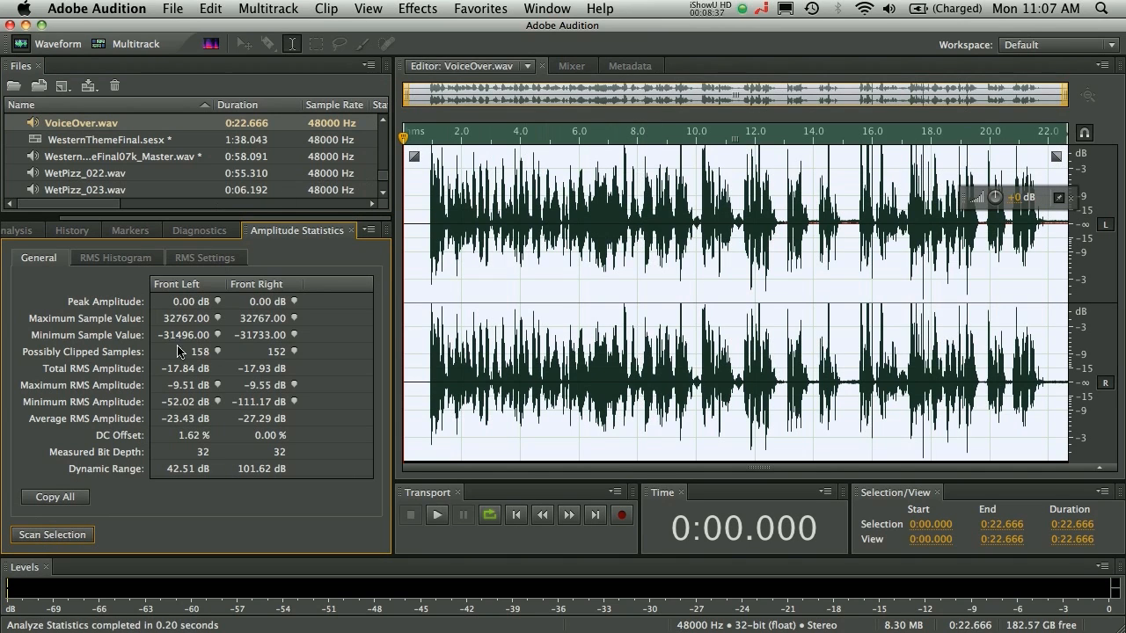
{"action": "mouse_move", "coordinate": [260, 465]}
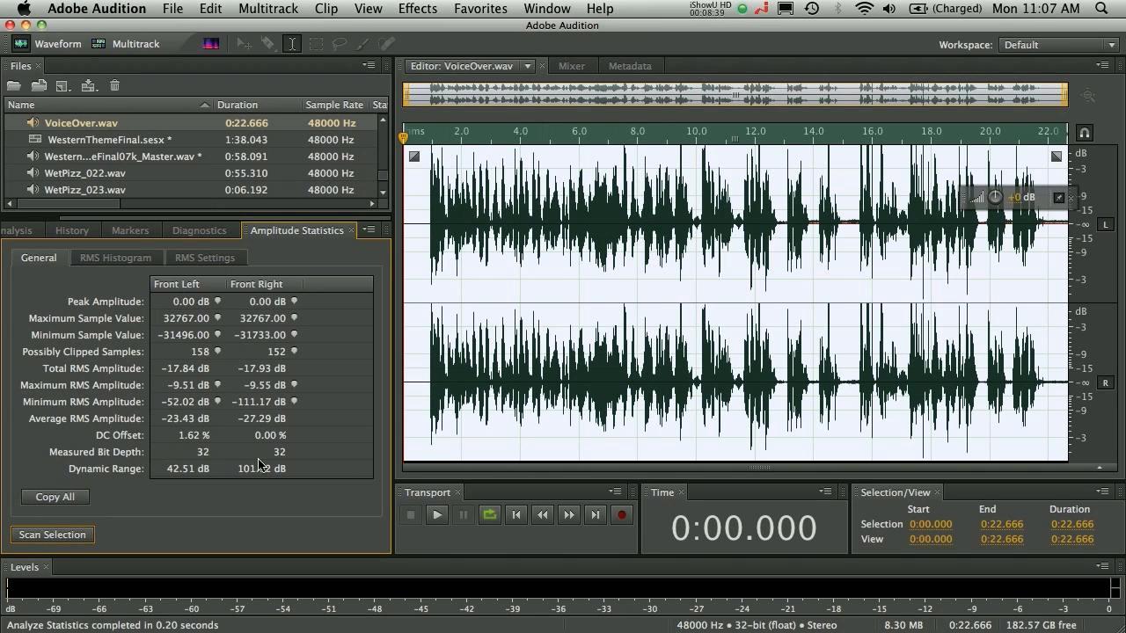